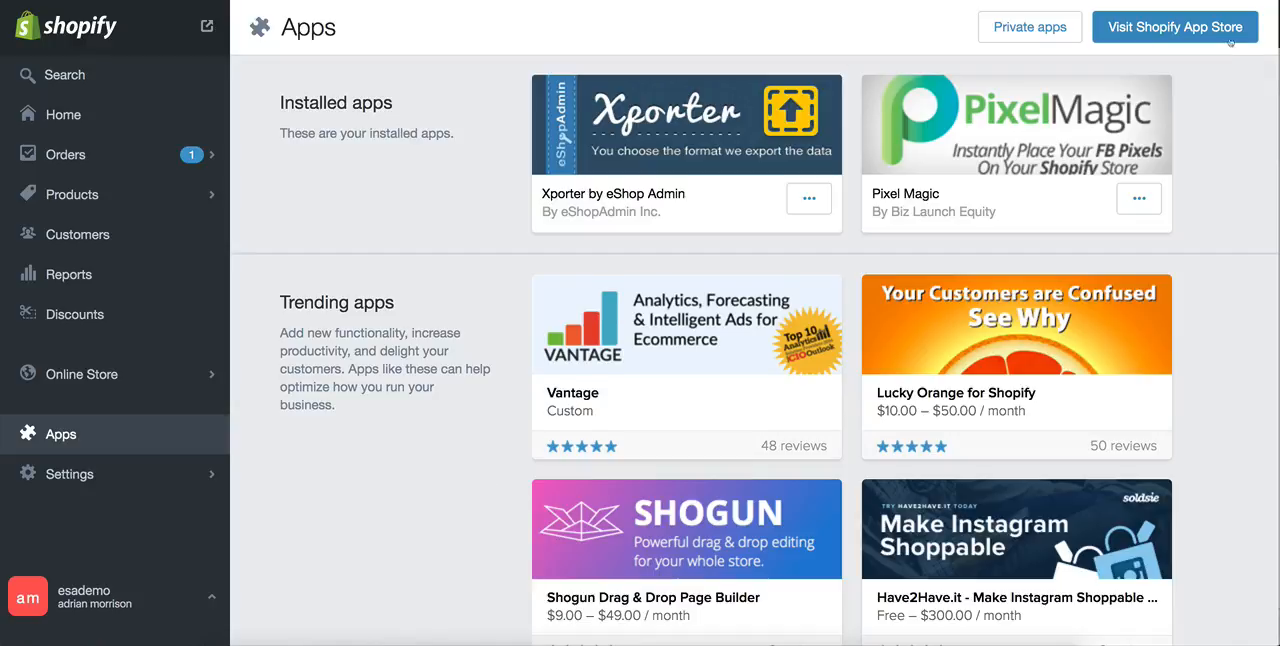
{"action": "mouse_move", "coordinate": [1176, 26]}
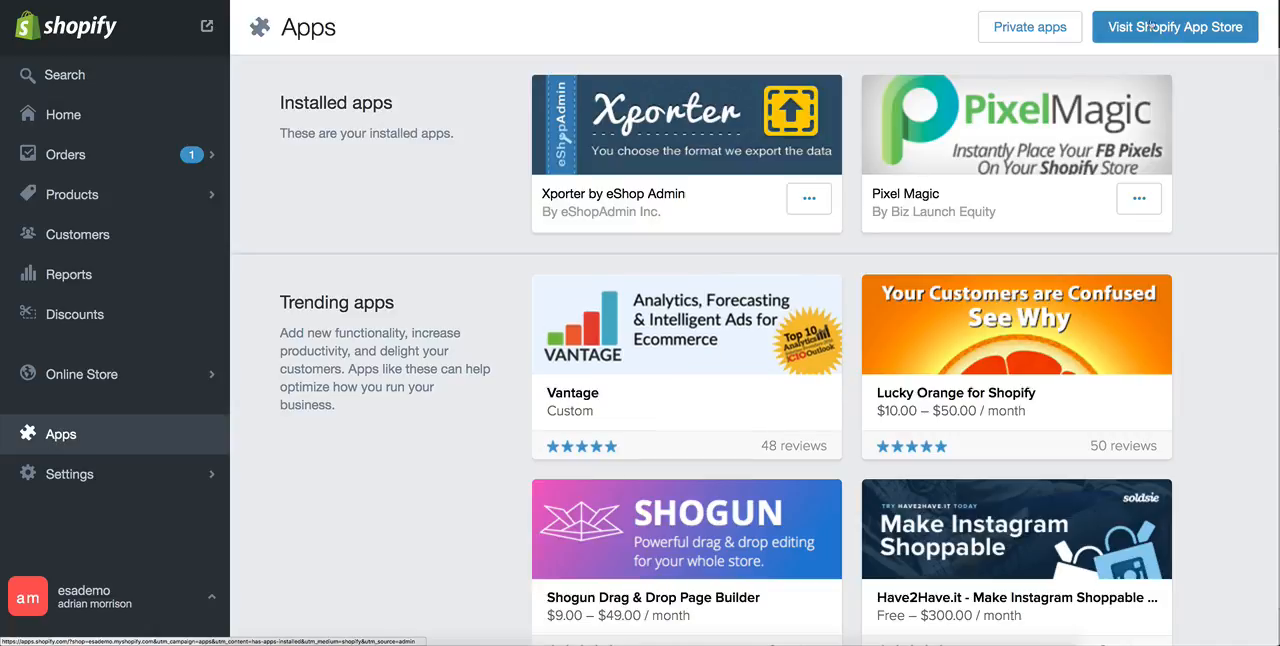
Go from the store's Apps page to the Shopify App Store.
{"action": "left_click", "coordinate": [1174, 26]}
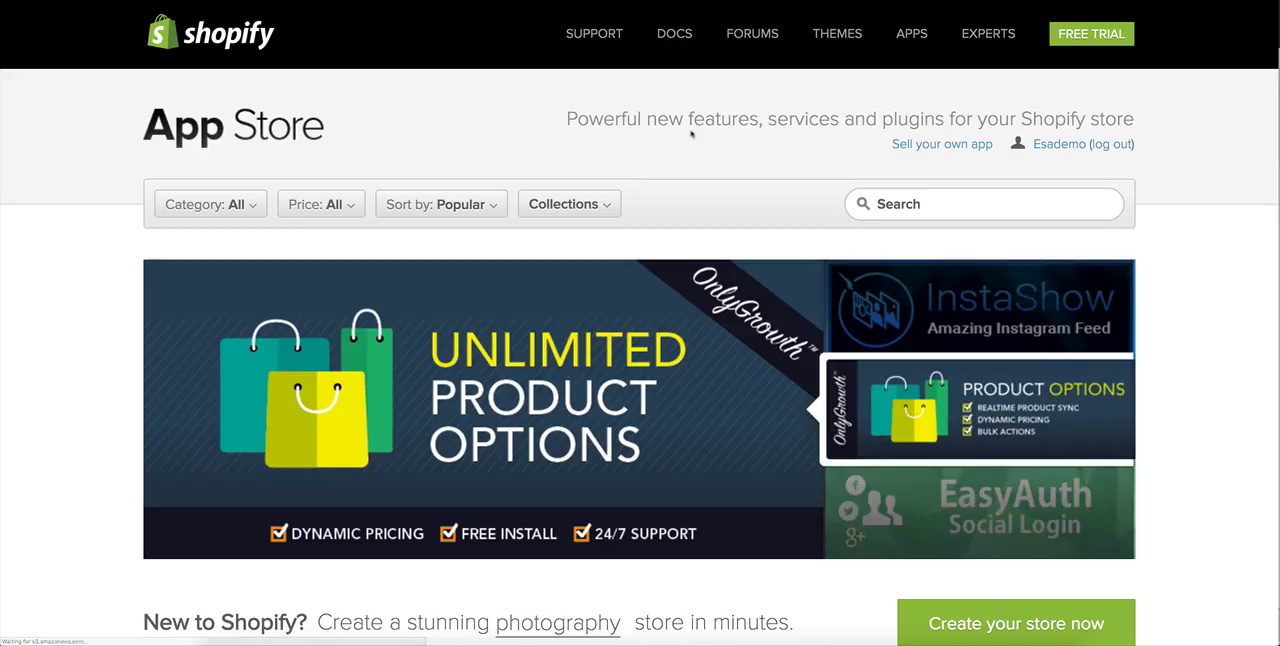
Search the App Store for 'zen' and open the Zendesk listing from the suggestions.
{"action": "left_click", "coordinate": [984, 204]}
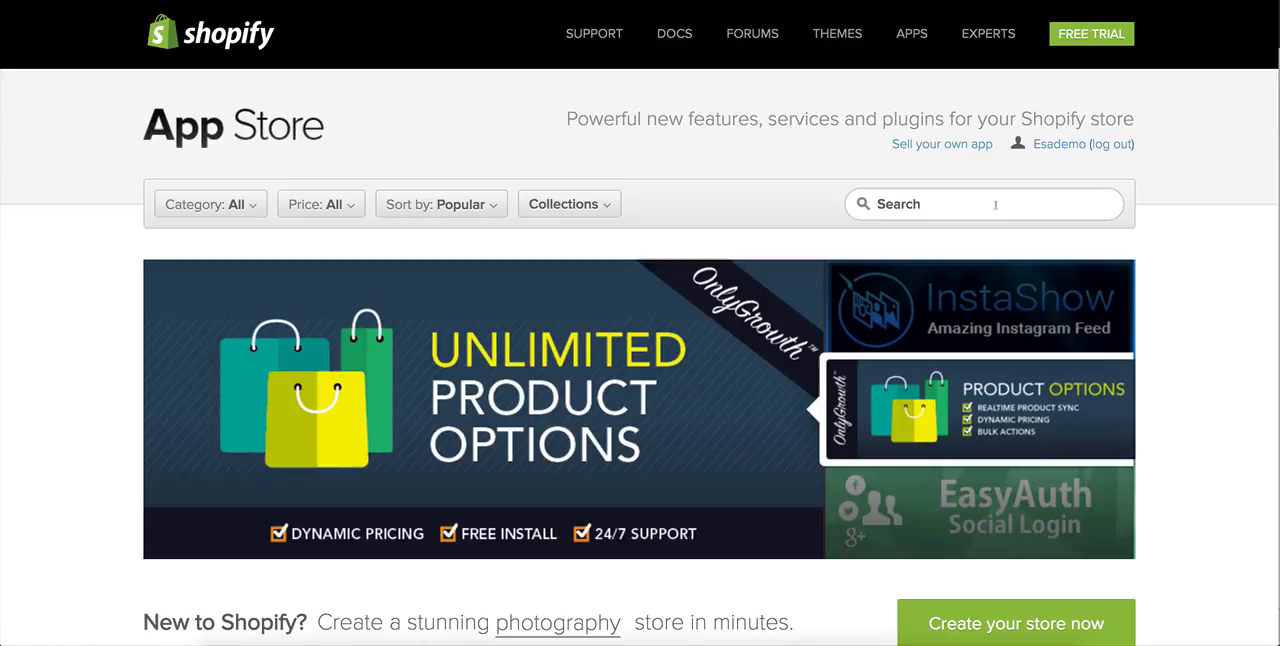
{"action": "type", "text": "zendesk"}
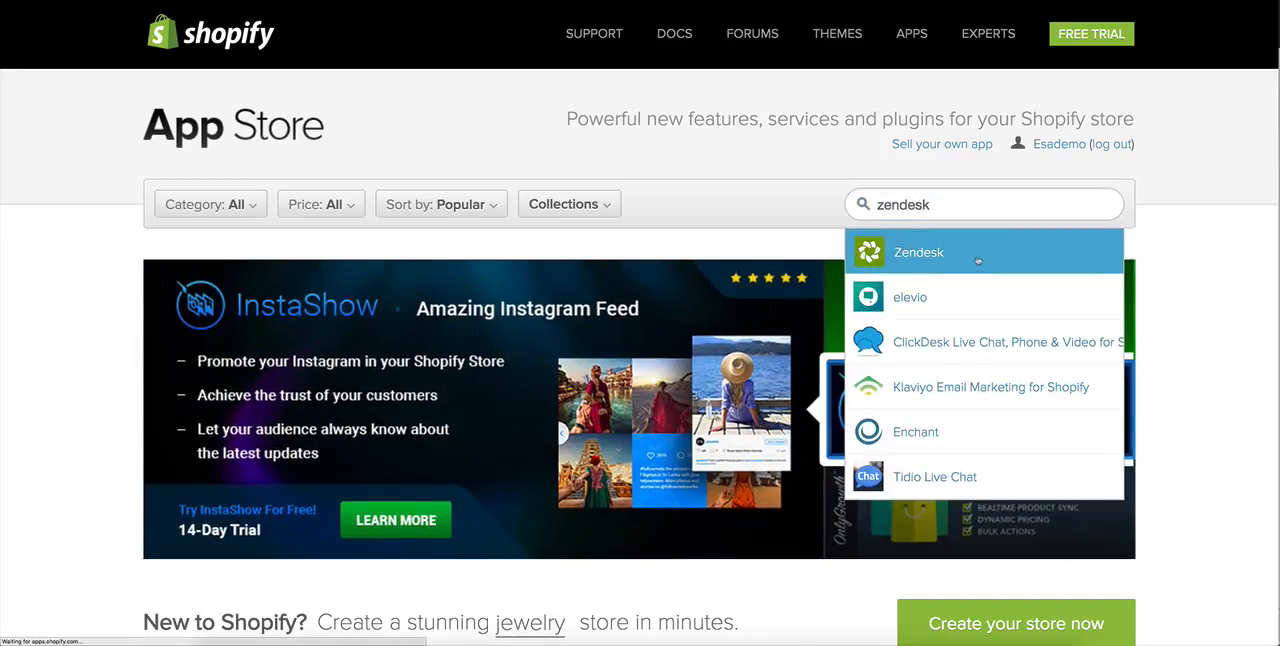
{"action": "left_click", "coordinate": [916, 252]}
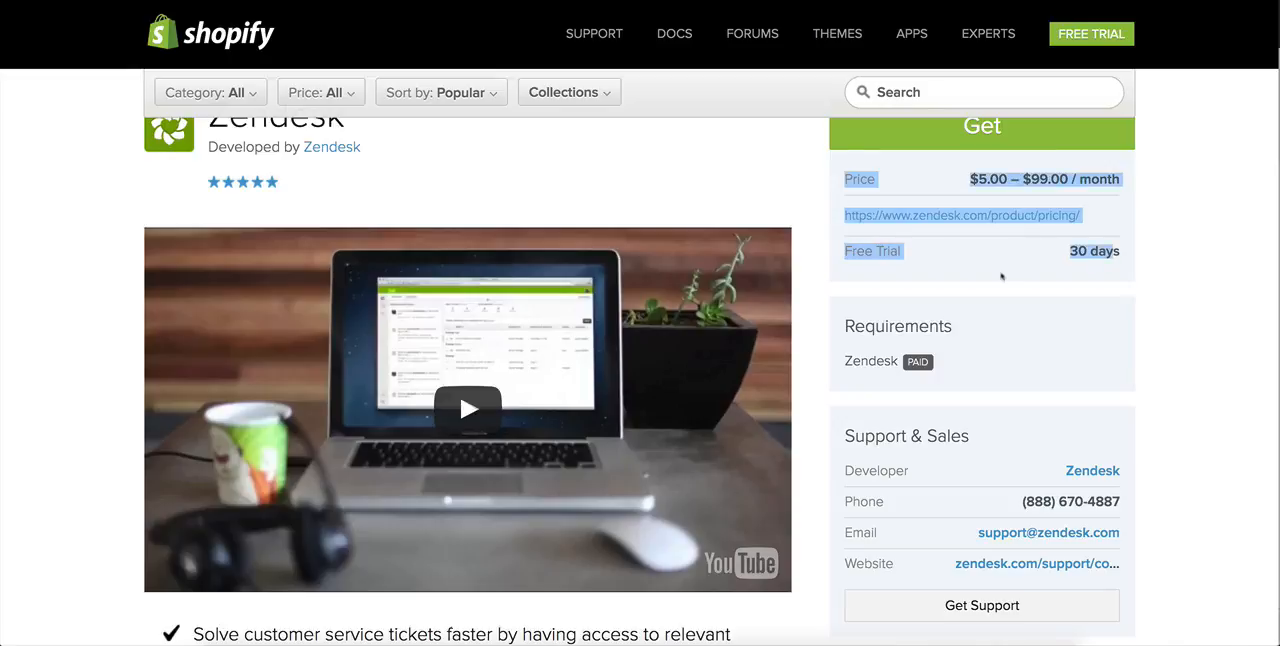
Read down the Zendesk listing's pricing, requirements and support details, dismissing the enlarged screenshot.
{"action": "scroll", "scroll_direction": "down", "scroll_amount": 3}
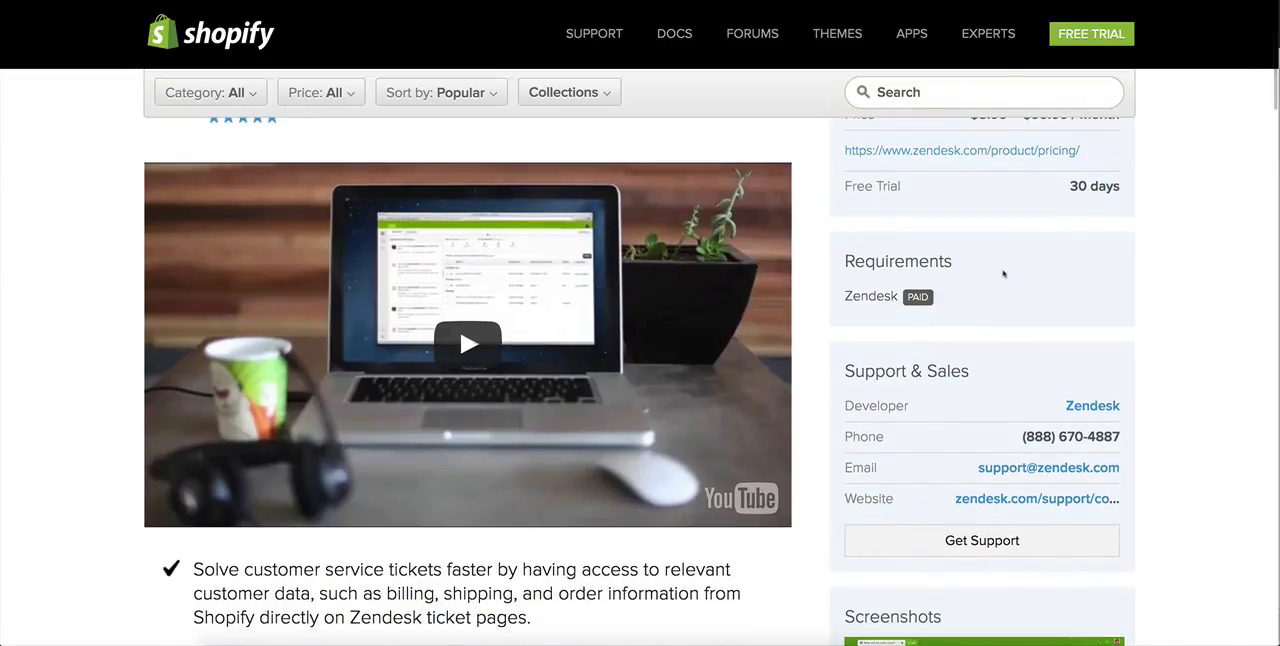
{"action": "scroll", "scroll_direction": "down", "scroll_amount": 3}
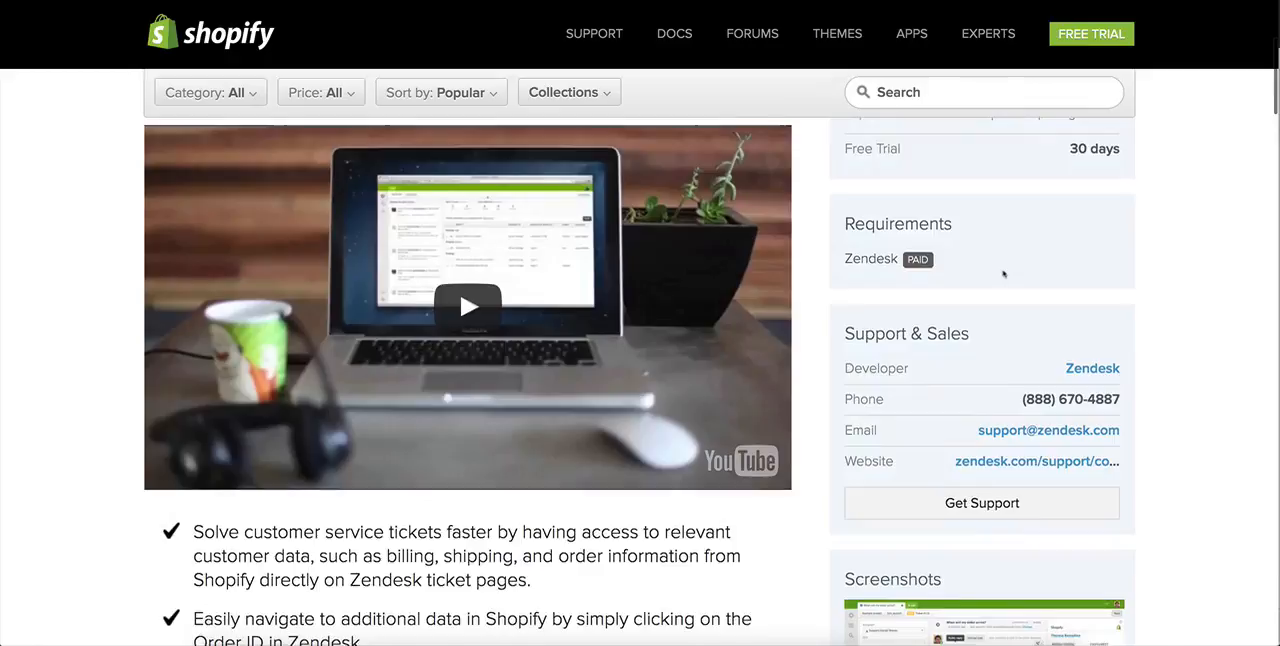
{"action": "scroll", "scroll_direction": "down", "scroll_amount": 3}
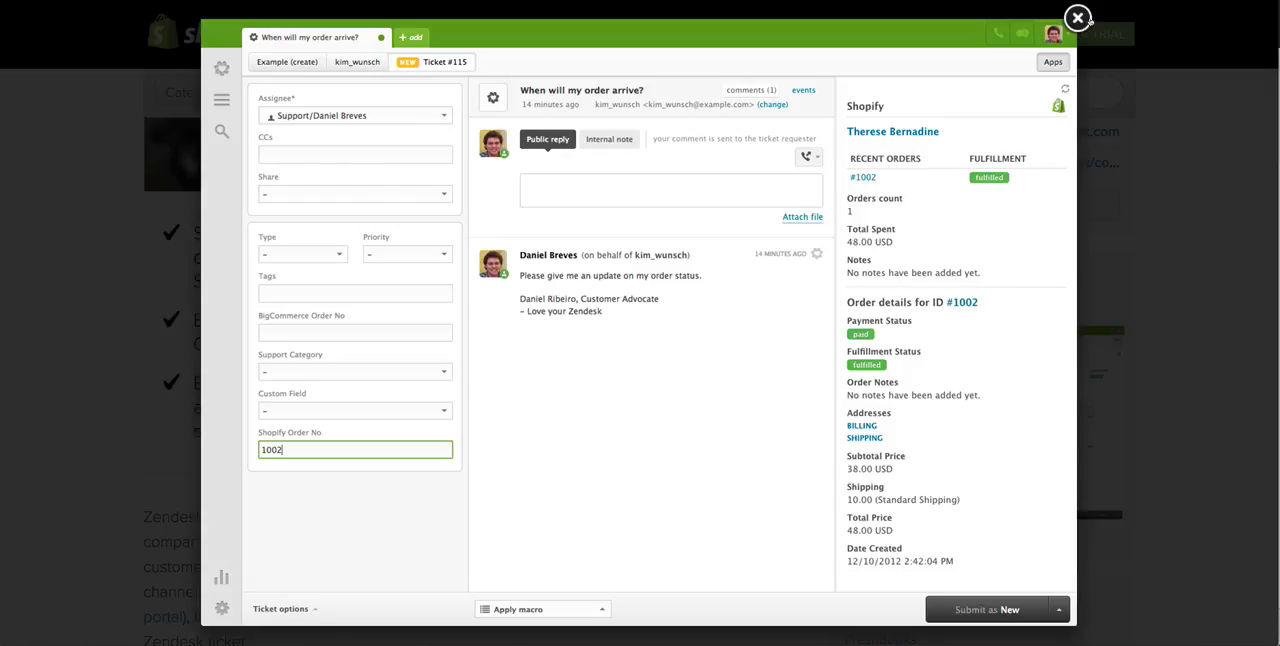
{"action": "left_click", "coordinate": [1078, 18]}
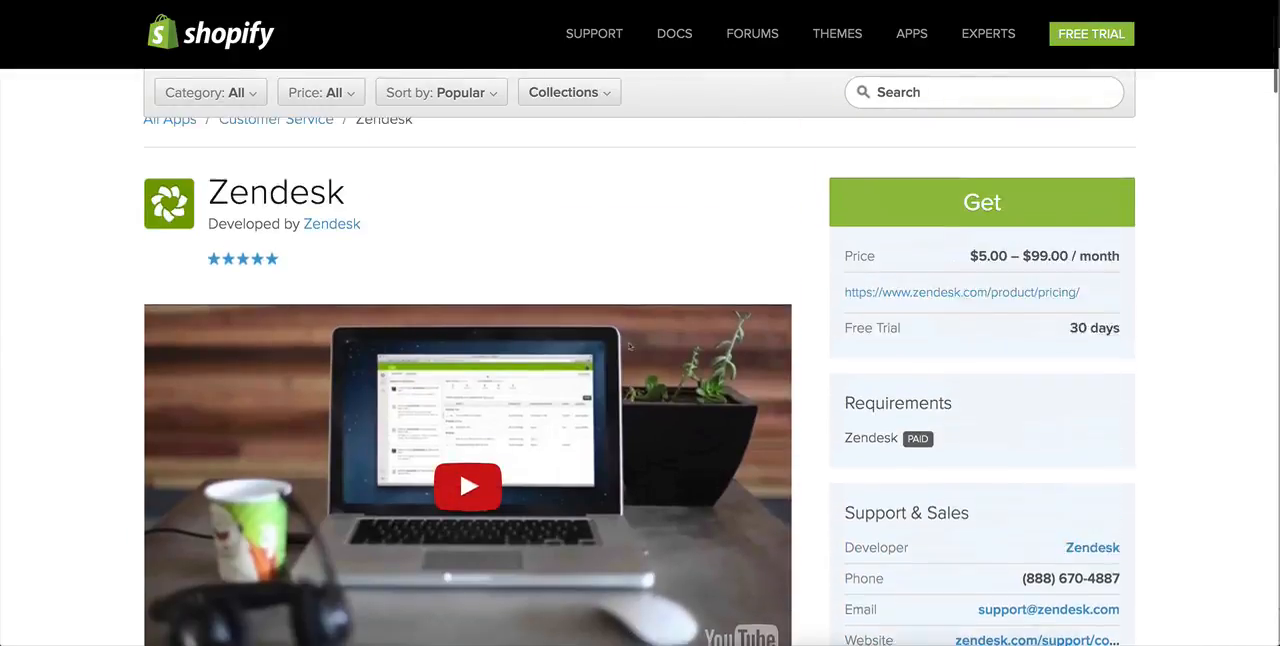
{"action": "scroll", "scroll_direction": "down", "scroll_amount": 3}
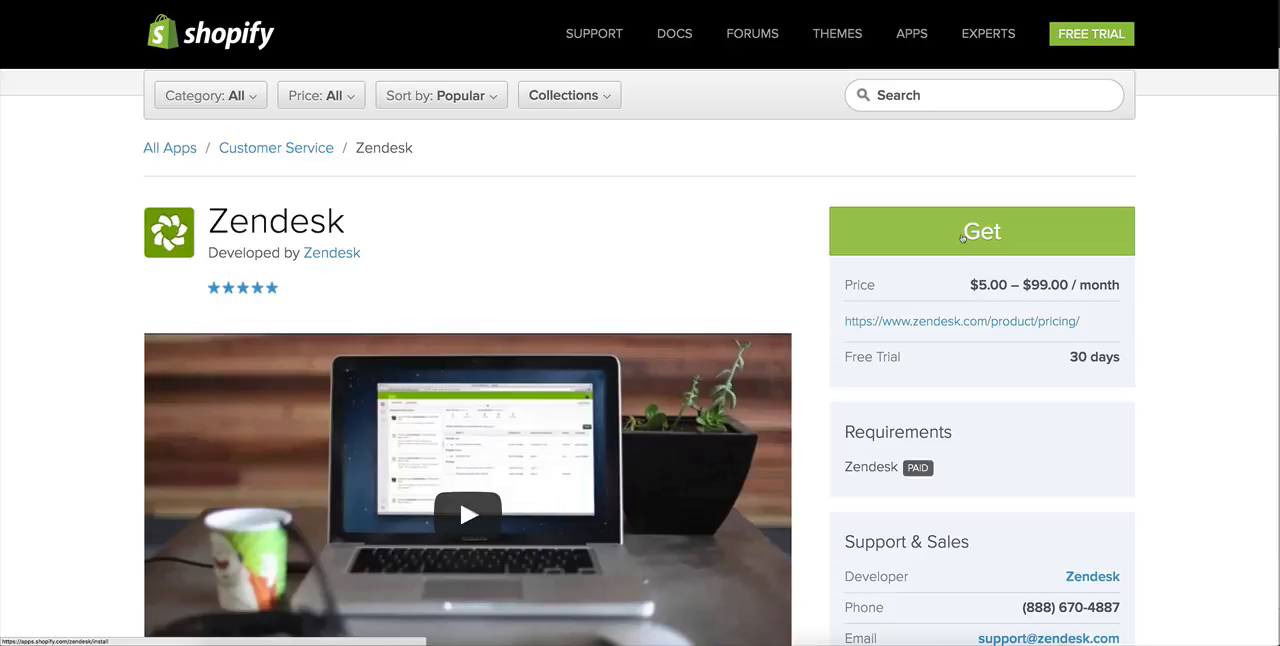
{"action": "scroll", "scroll_direction": "down", "scroll_amount": 3}
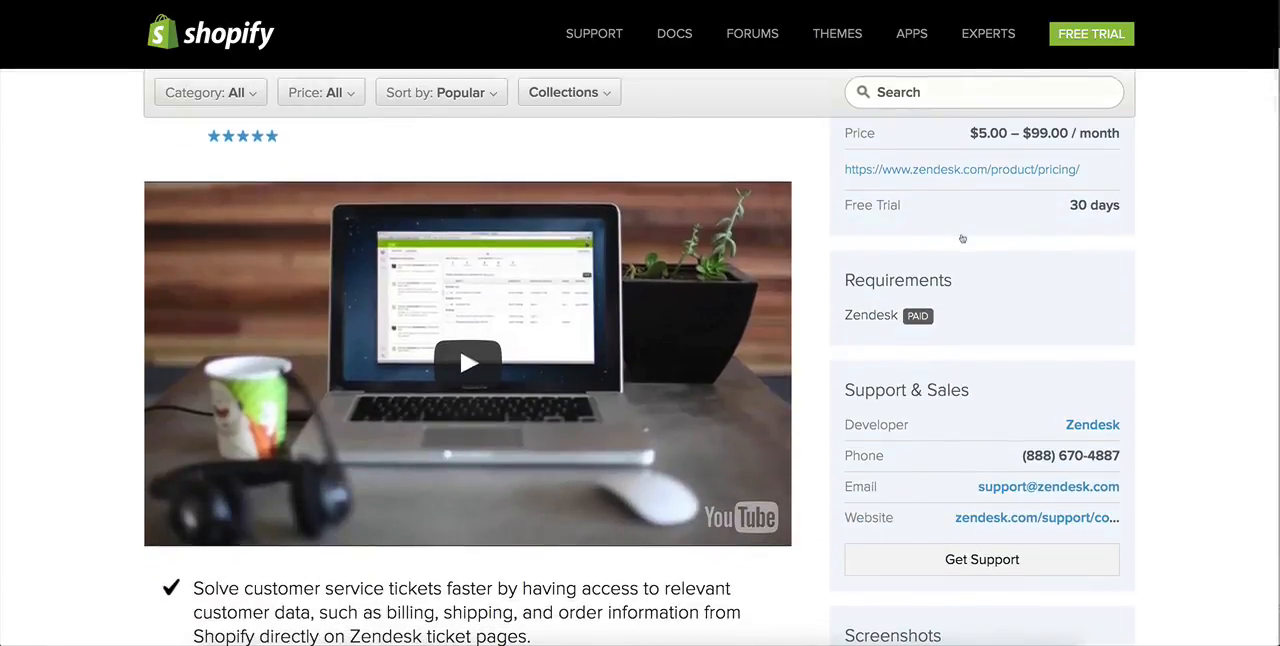
Play the Zendesk introduction video, then move on to the Groove help desk website.
{"action": "left_click", "coordinate": [468, 362]}
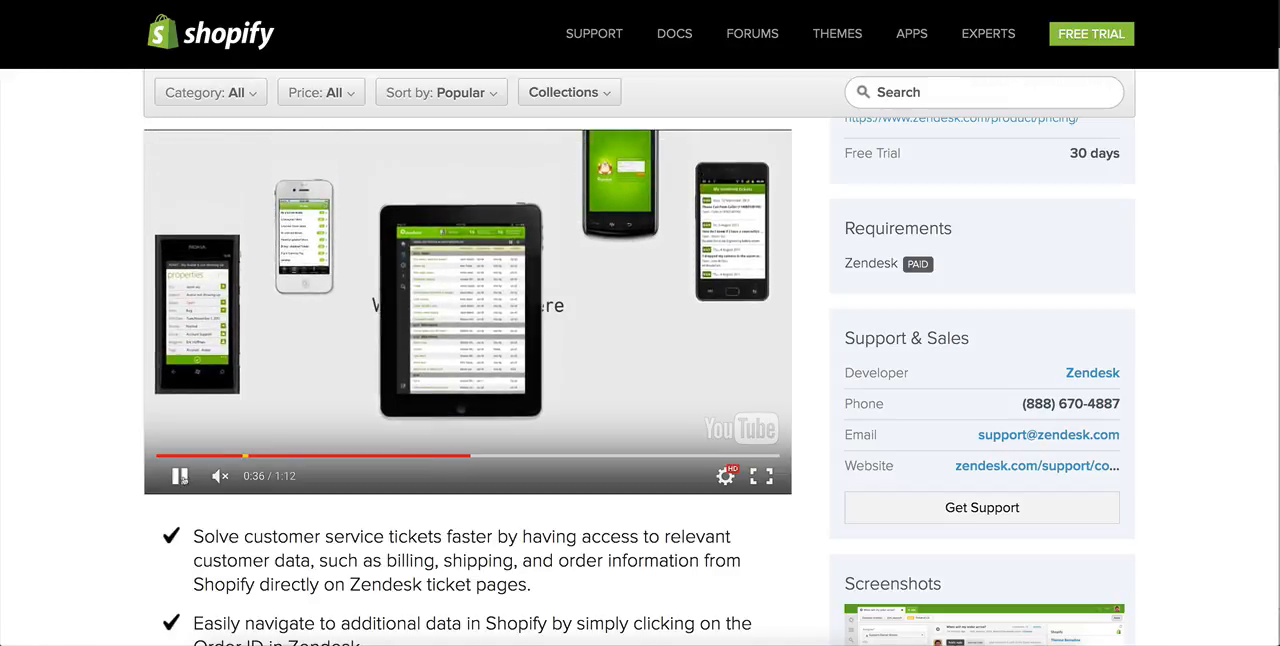
{"action": "left_click", "coordinate": [180, 476]}
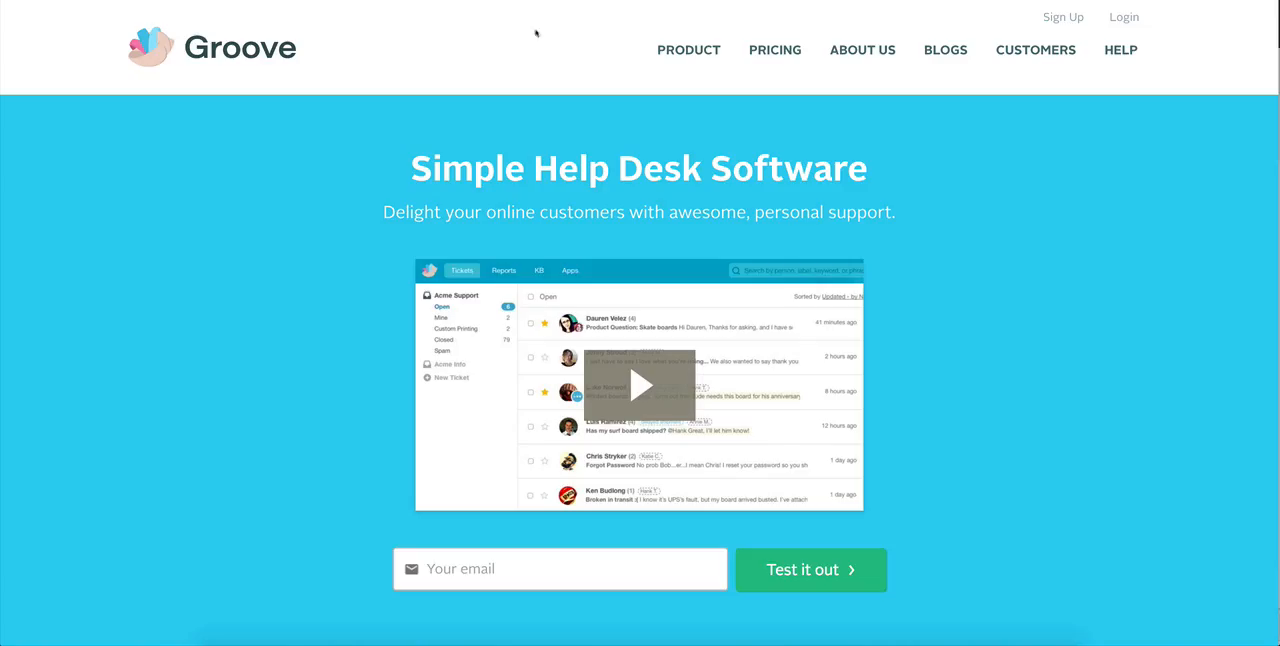
{"action": "mouse_move", "coordinate": [224, 204]}
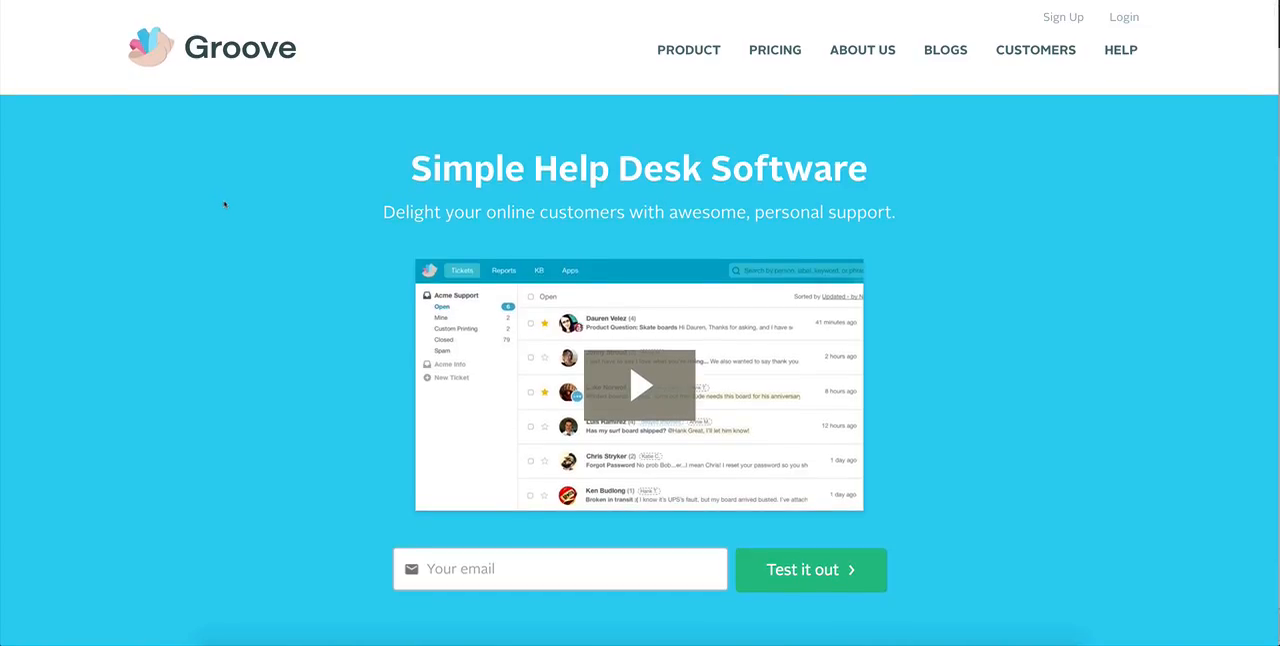
Look over Groove's homepage down to the press mentions and start its help desk demo video.
{"action": "left_click", "coordinate": [688, 50]}
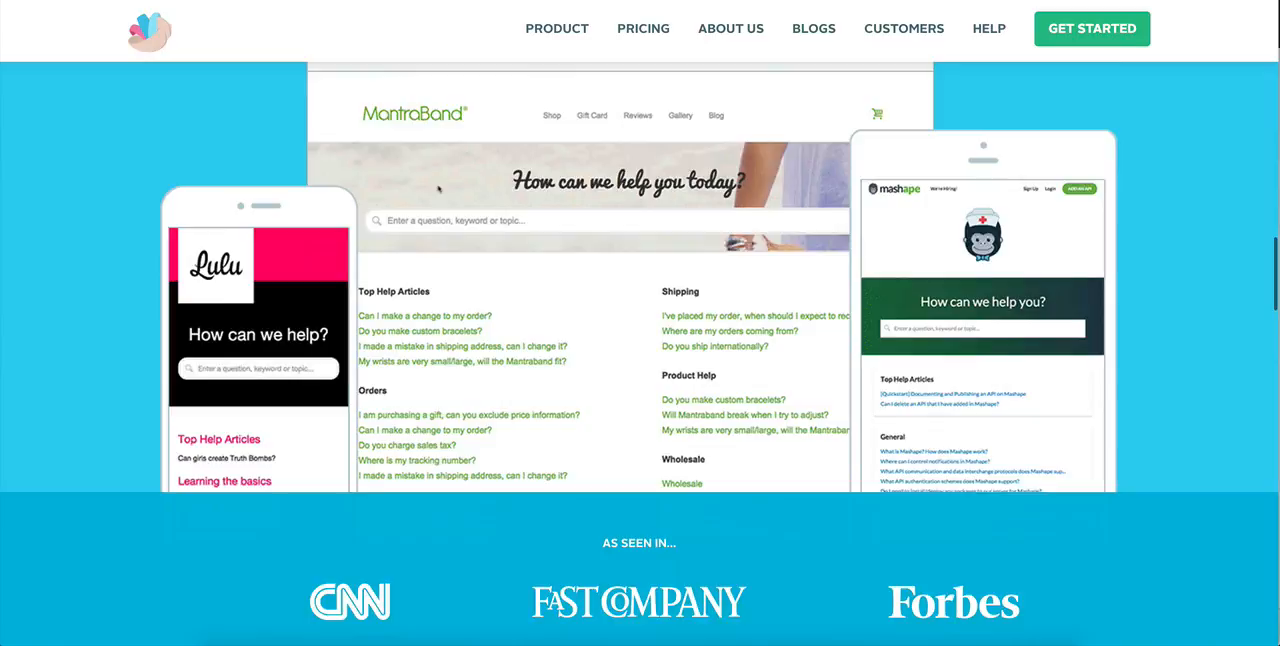
{"action": "scroll", "scroll_direction": "up", "scroll_amount": 3}
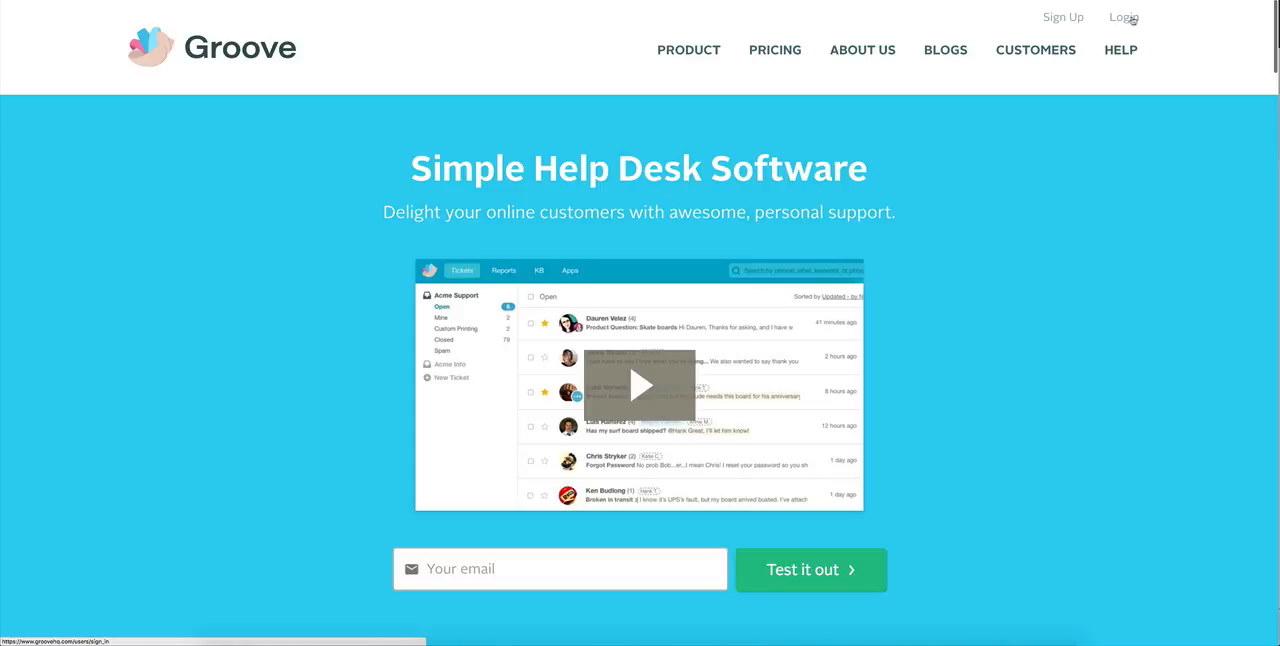
{"action": "scroll", "scroll_direction": "down", "scroll_amount": 3}
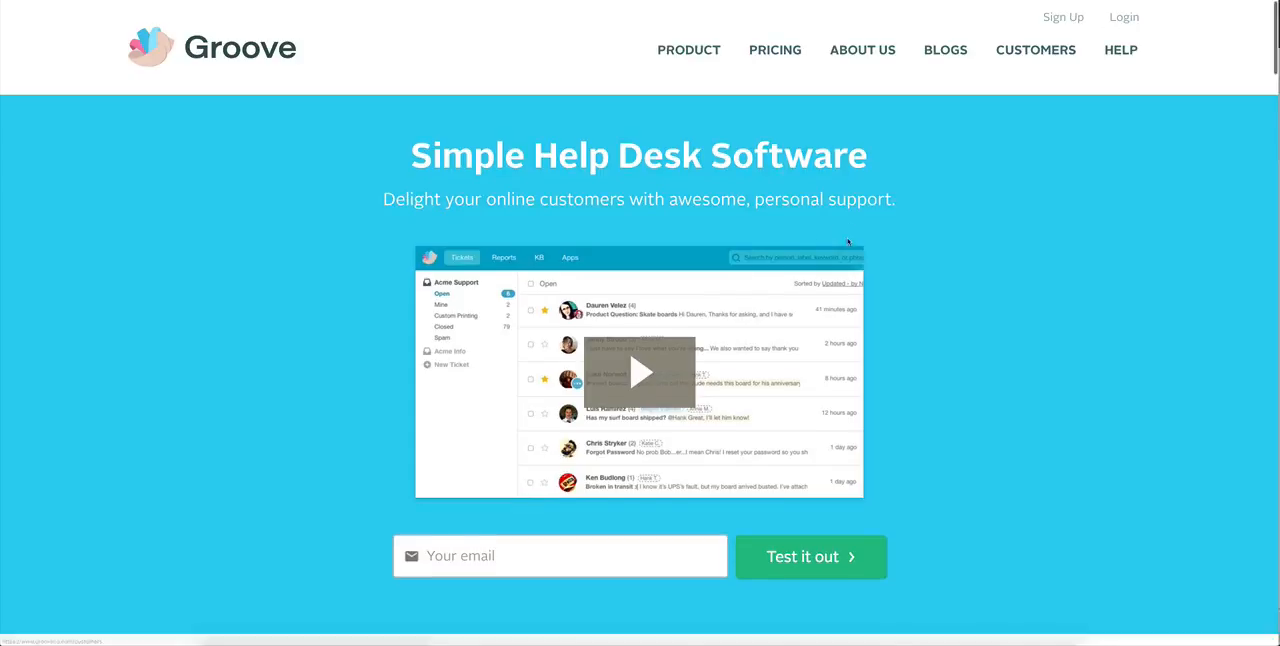
{"action": "scroll", "scroll_direction": "down", "scroll_amount": 3}
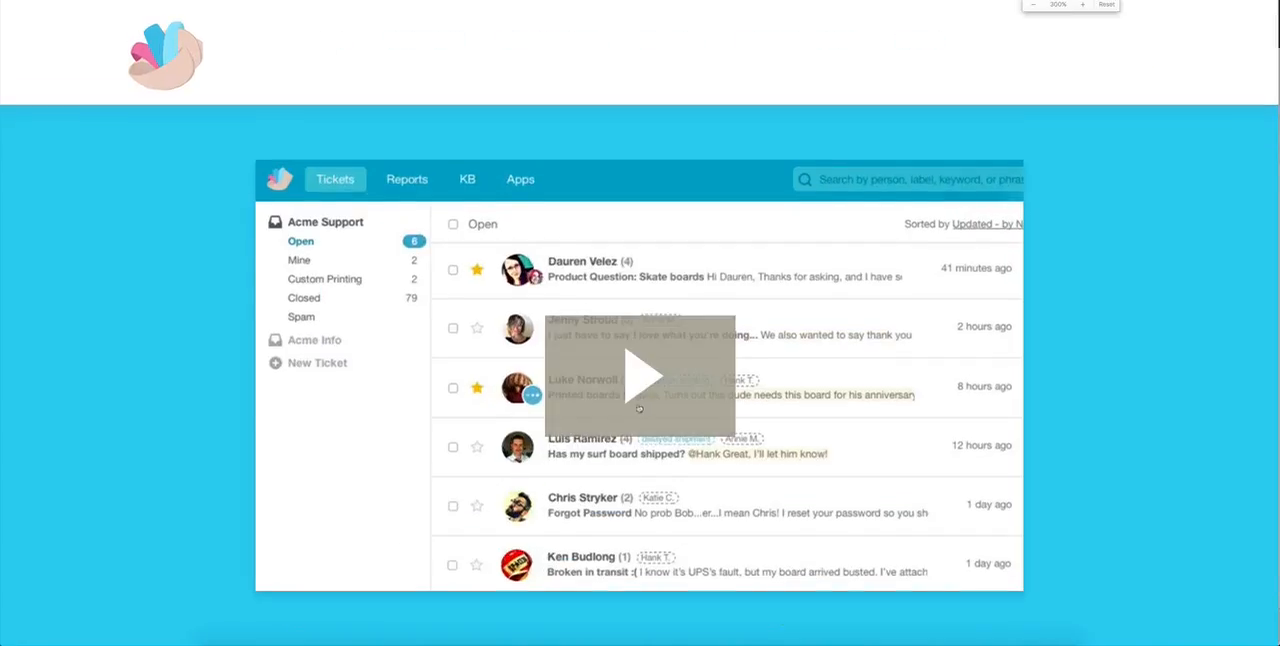
{"action": "left_click", "coordinate": [640, 376]}
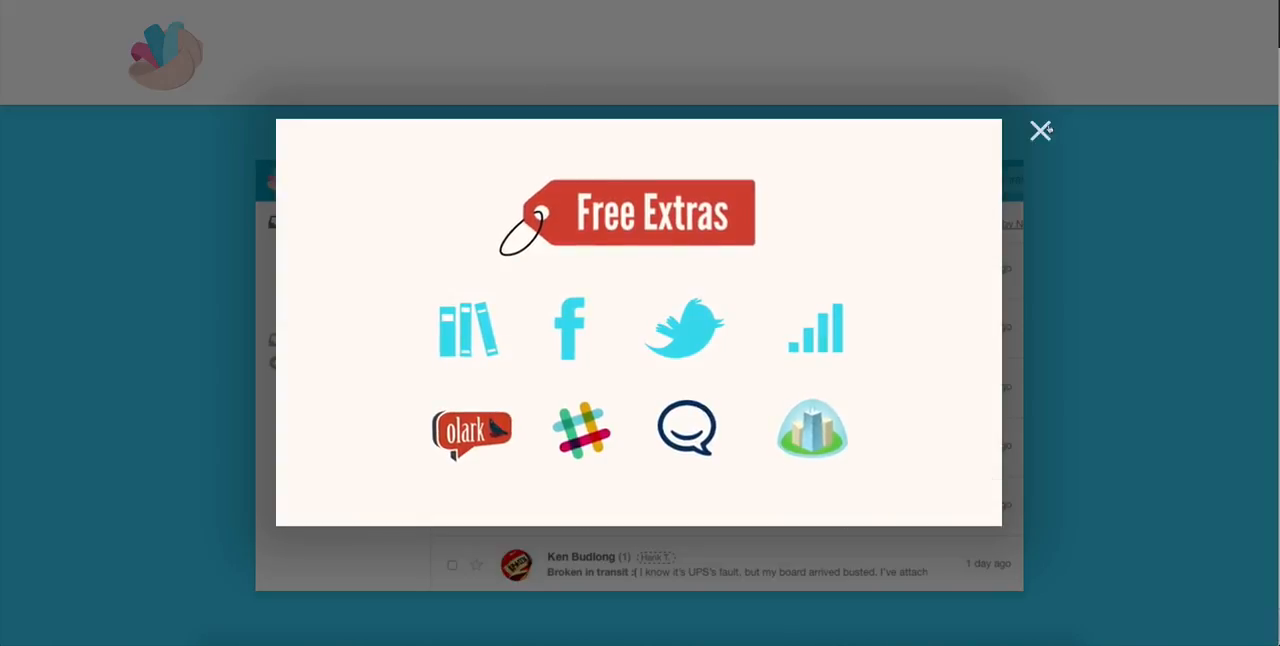
{"action": "left_click", "coordinate": [1040, 132]}
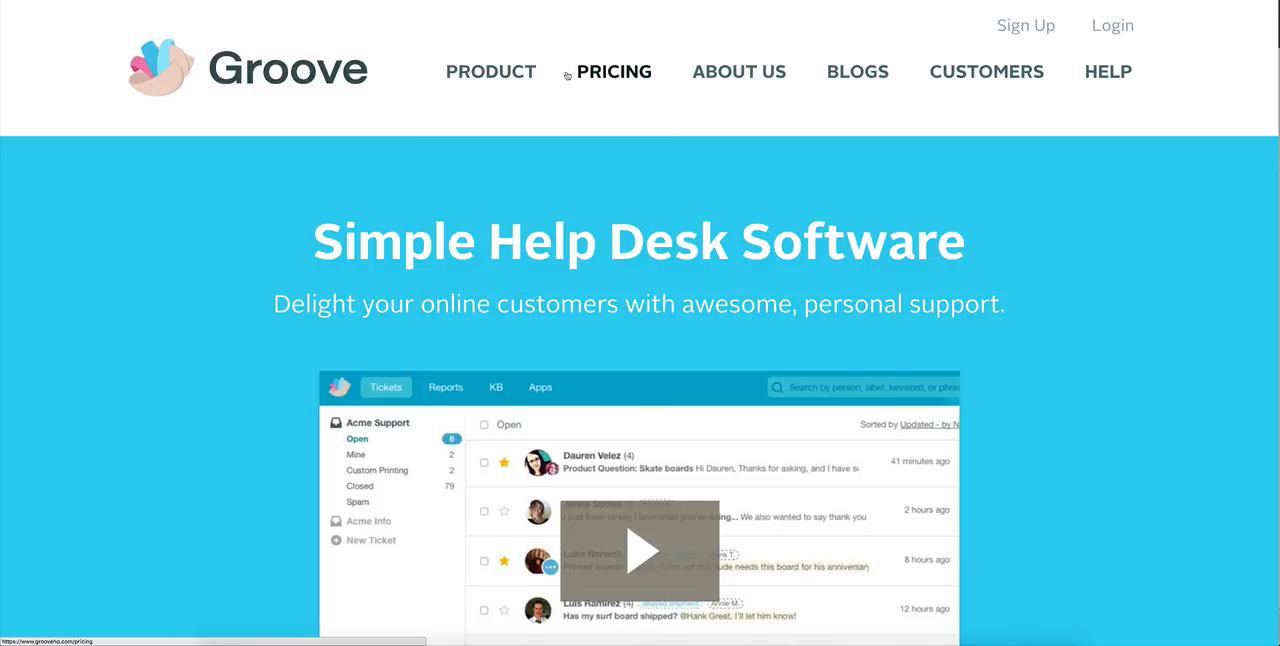
Review the free Starter and $15-per-user Team plans on Groove's pricing page.
{"action": "left_click", "coordinate": [612, 72]}
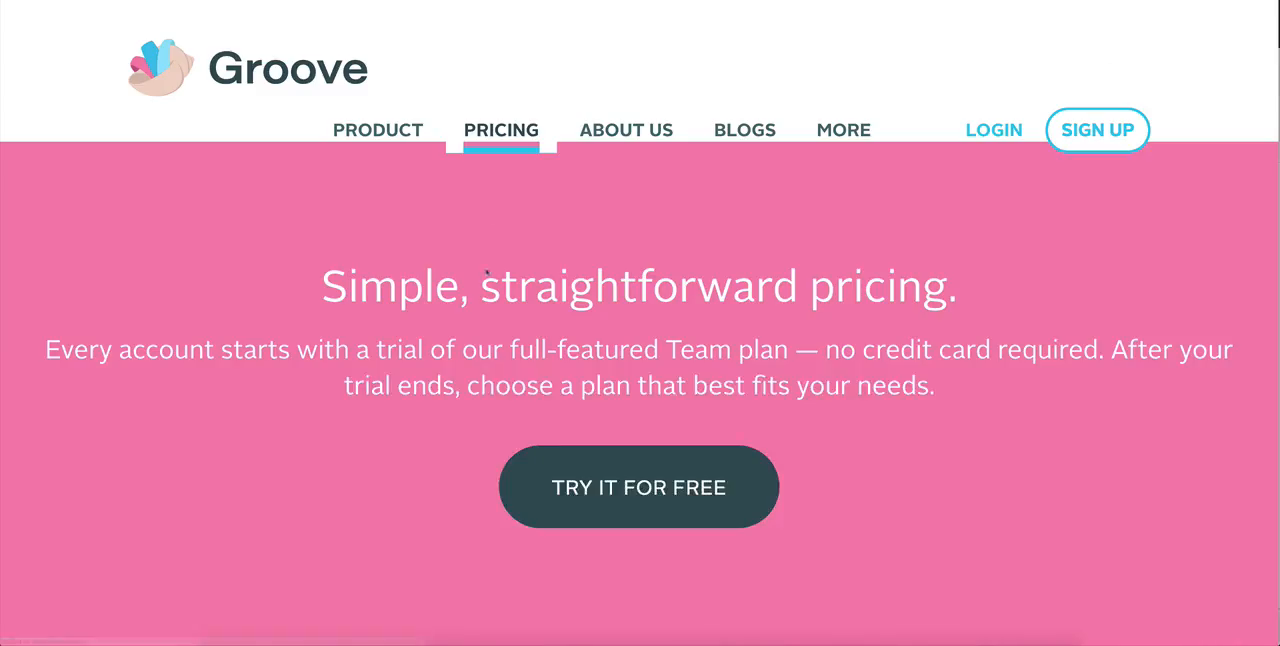
{"action": "scroll", "scroll_direction": "down", "scroll_amount": 3}
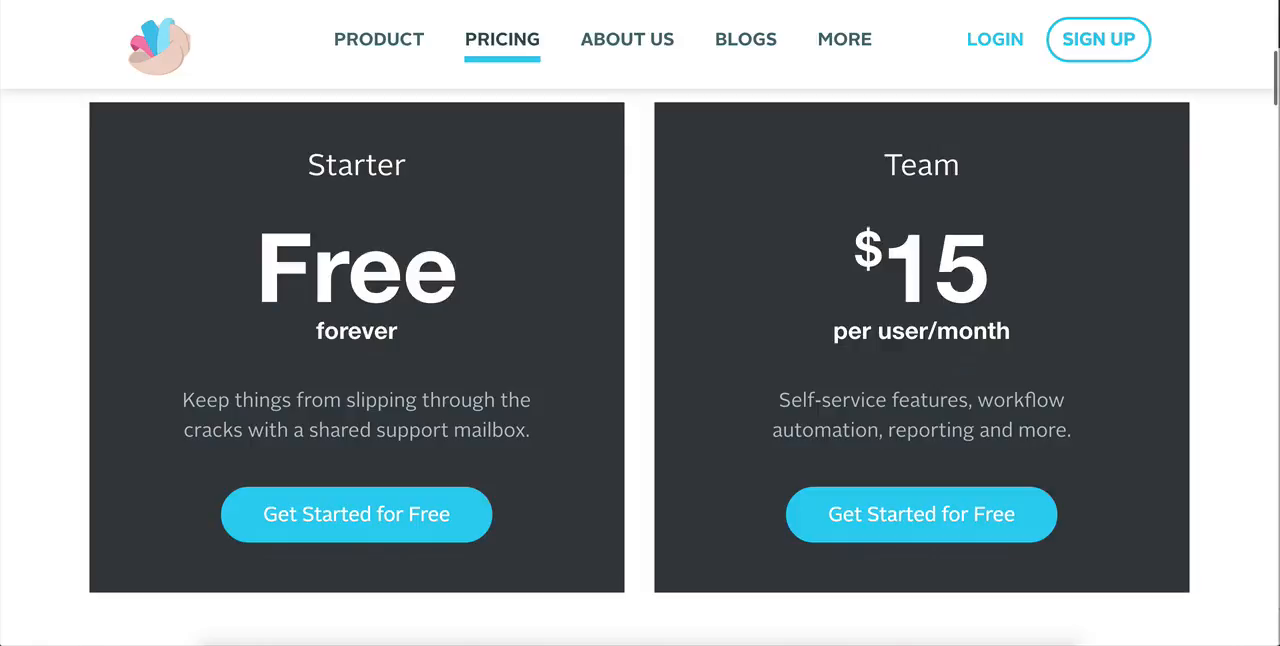
{"action": "mouse_move", "coordinate": [924, 352]}
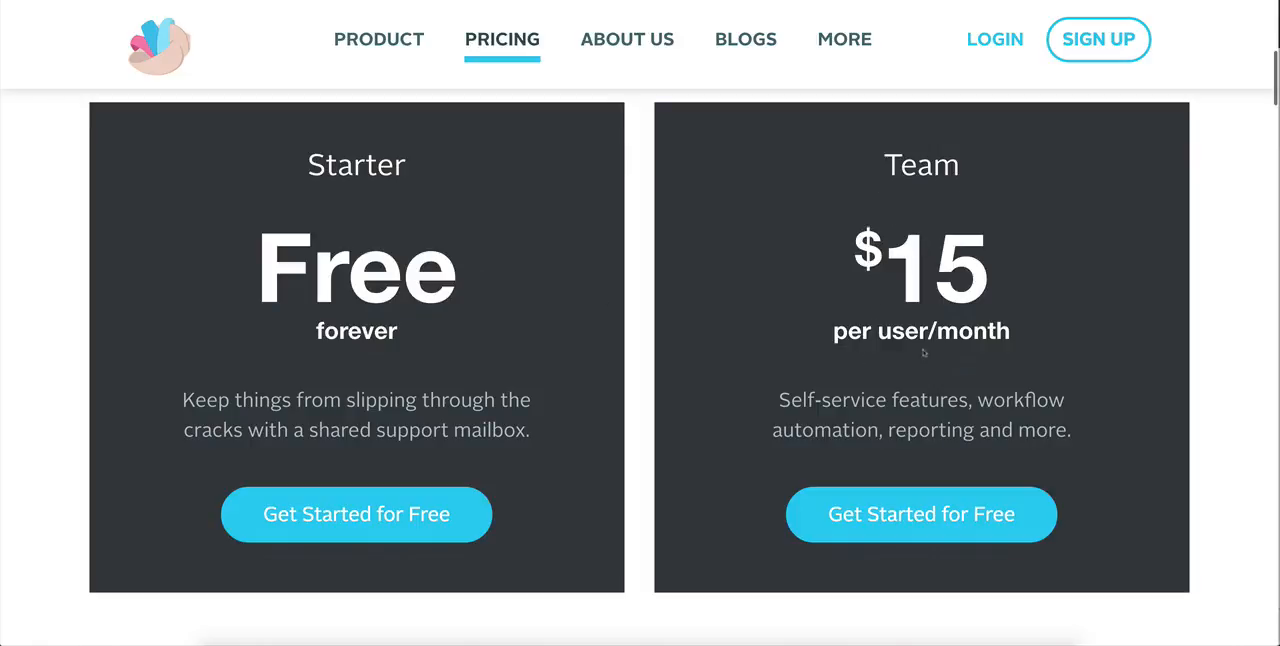
{"action": "mouse_move", "coordinate": [884, 372]}
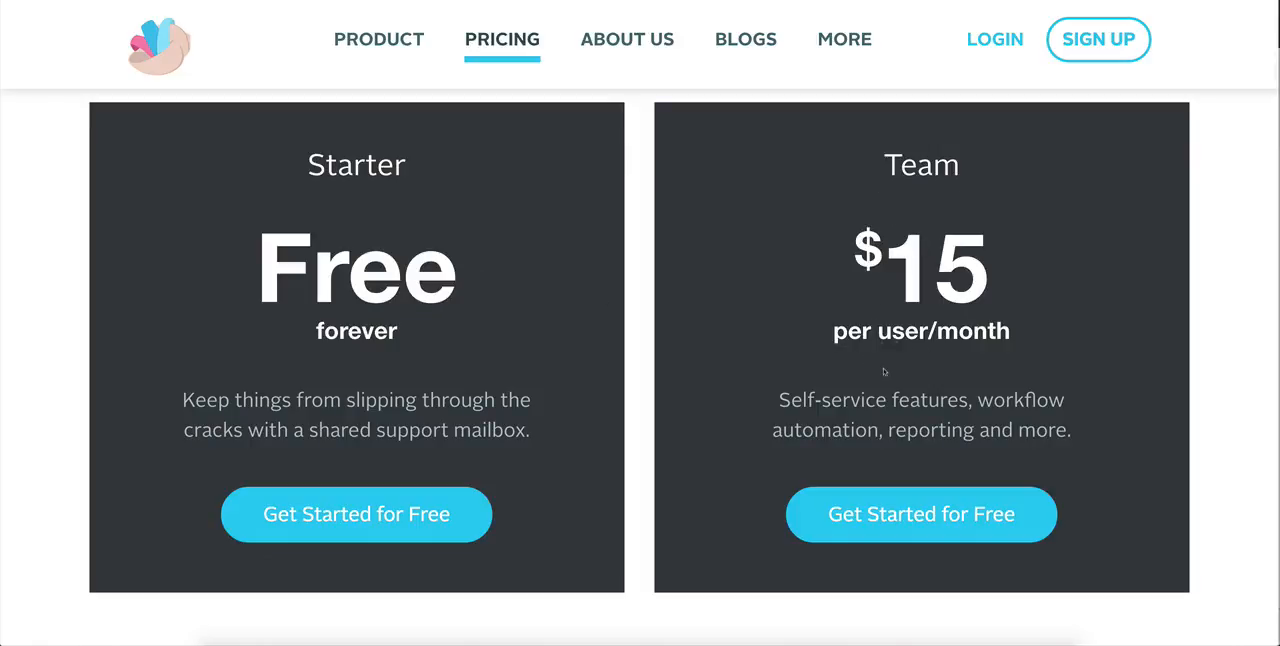
{"action": "scroll", "scroll_direction": "down", "scroll_amount": 3}
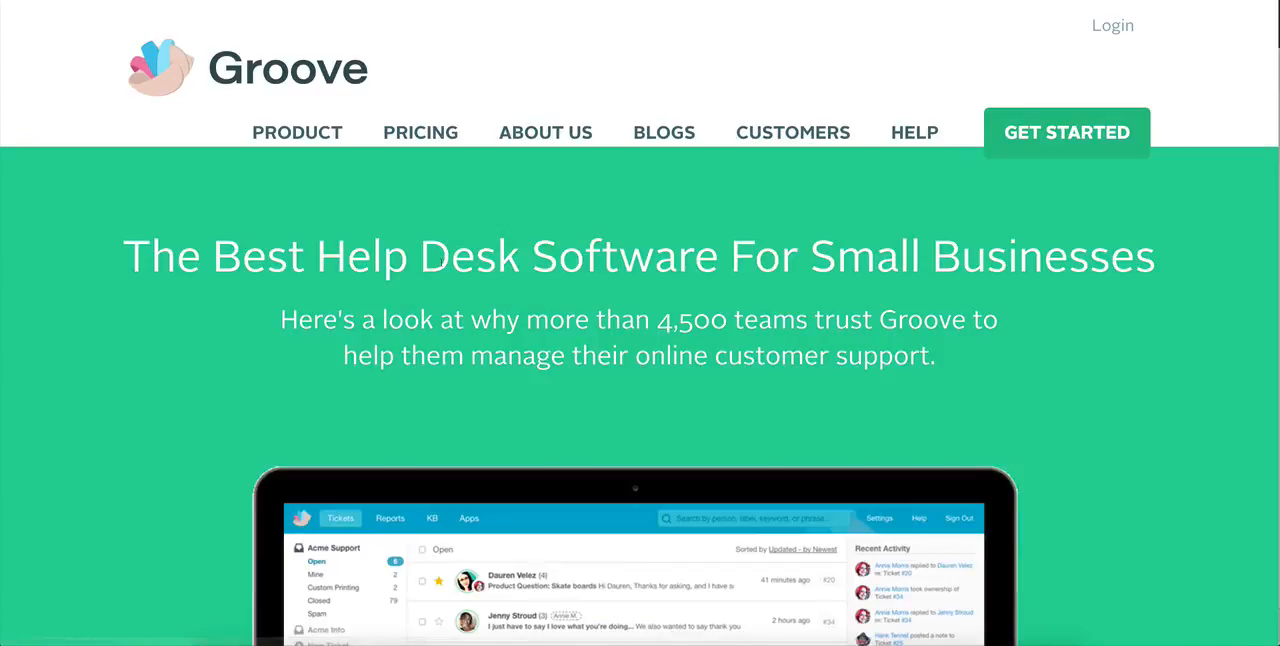
Read the ticketing, email and knowledge base sections, then bring up the PRODUCT page list.
{"action": "scroll", "scroll_direction": "down", "scroll_amount": 3}
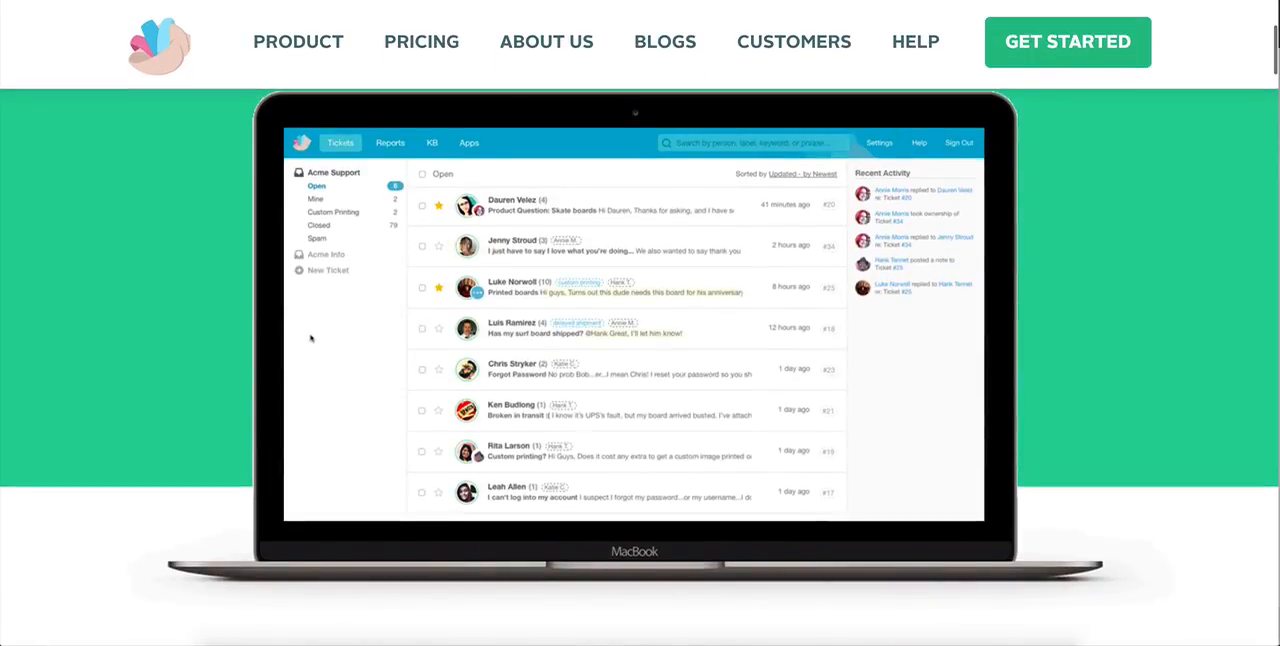
{"action": "scroll", "scroll_direction": "down", "scroll_amount": 3}
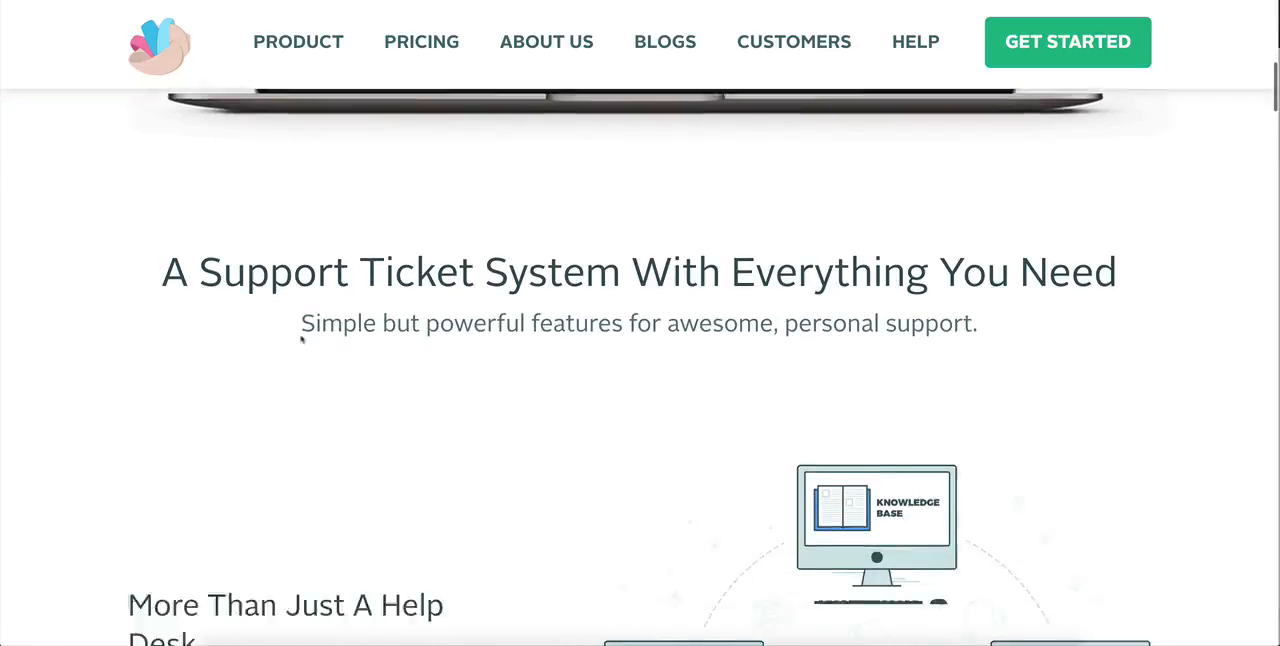
{"action": "scroll", "scroll_direction": "down", "scroll_amount": 3}
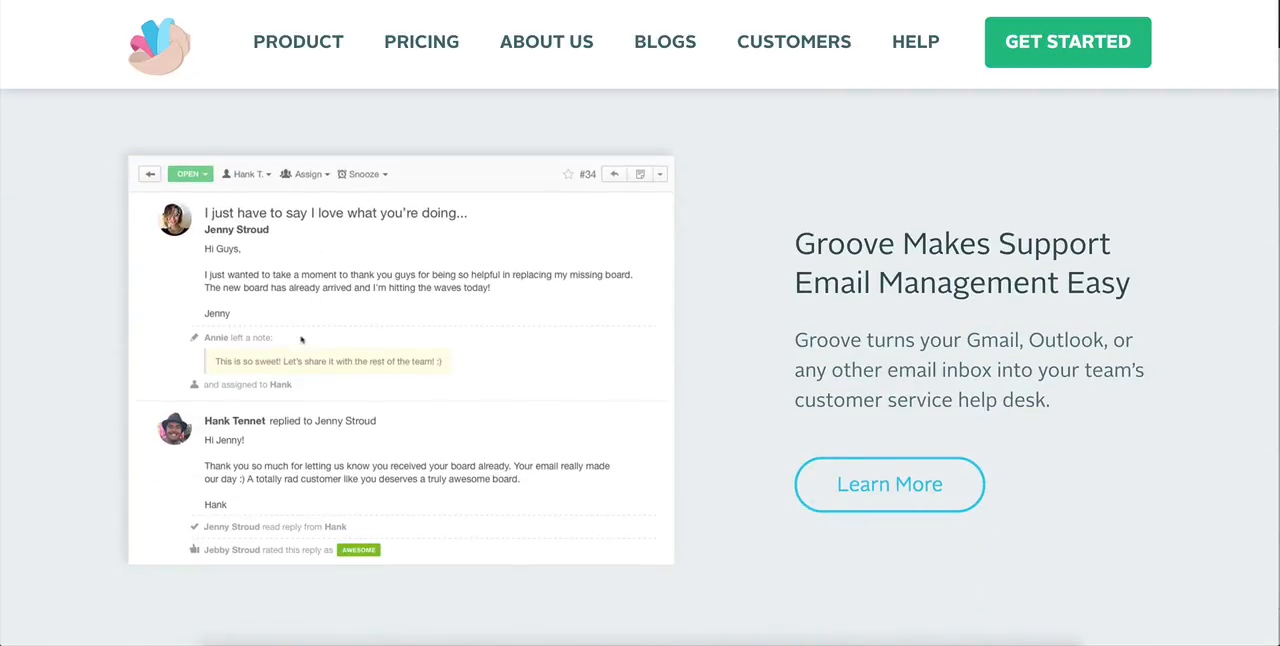
{"action": "scroll", "scroll_direction": "down", "scroll_amount": 3}
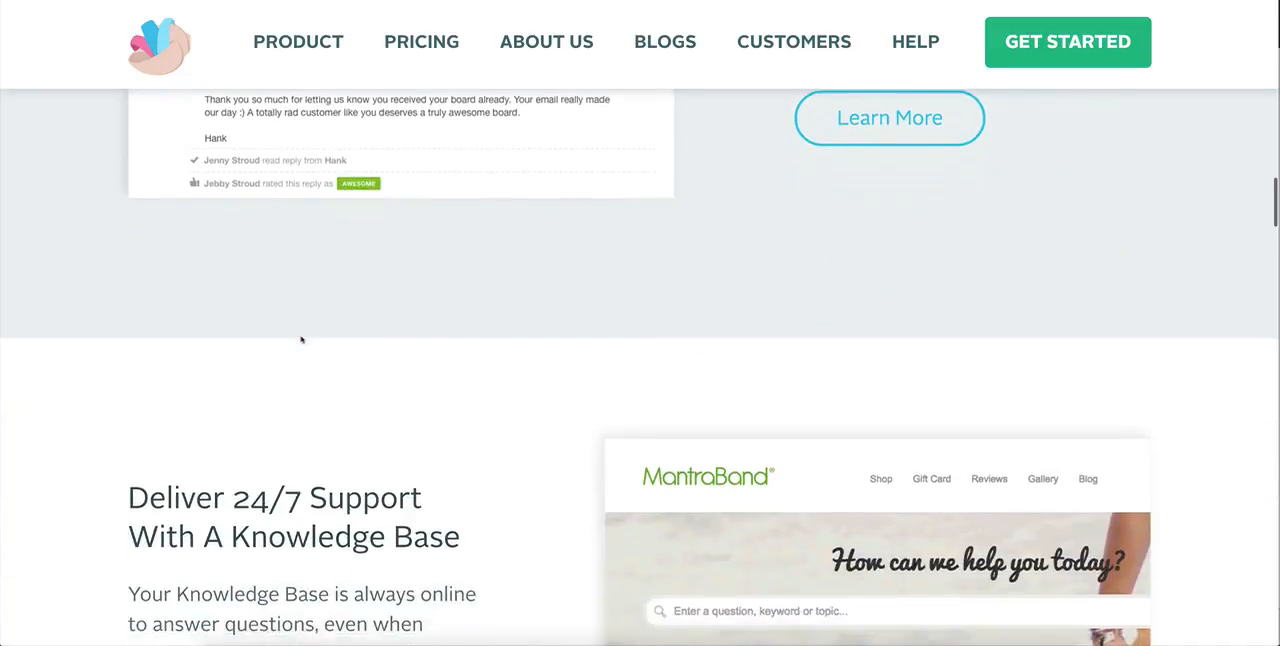
{"action": "scroll", "scroll_direction": "down", "scroll_amount": 3}
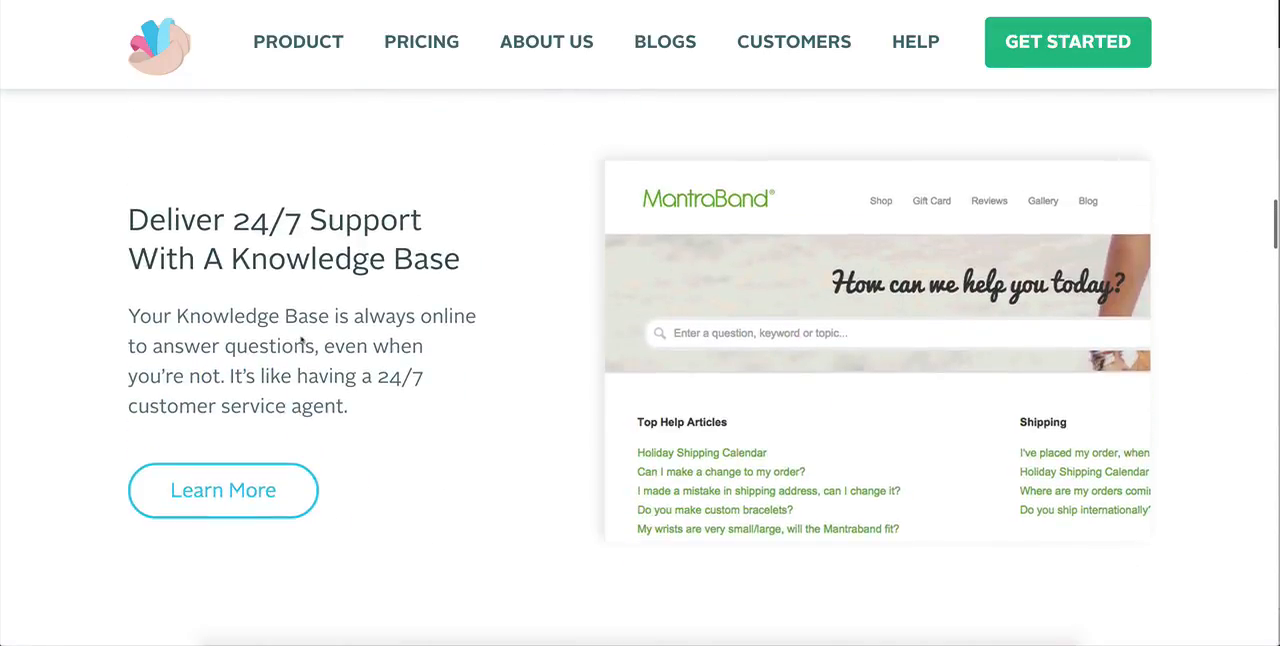
{"action": "scroll", "scroll_direction": "down", "scroll_amount": 3}
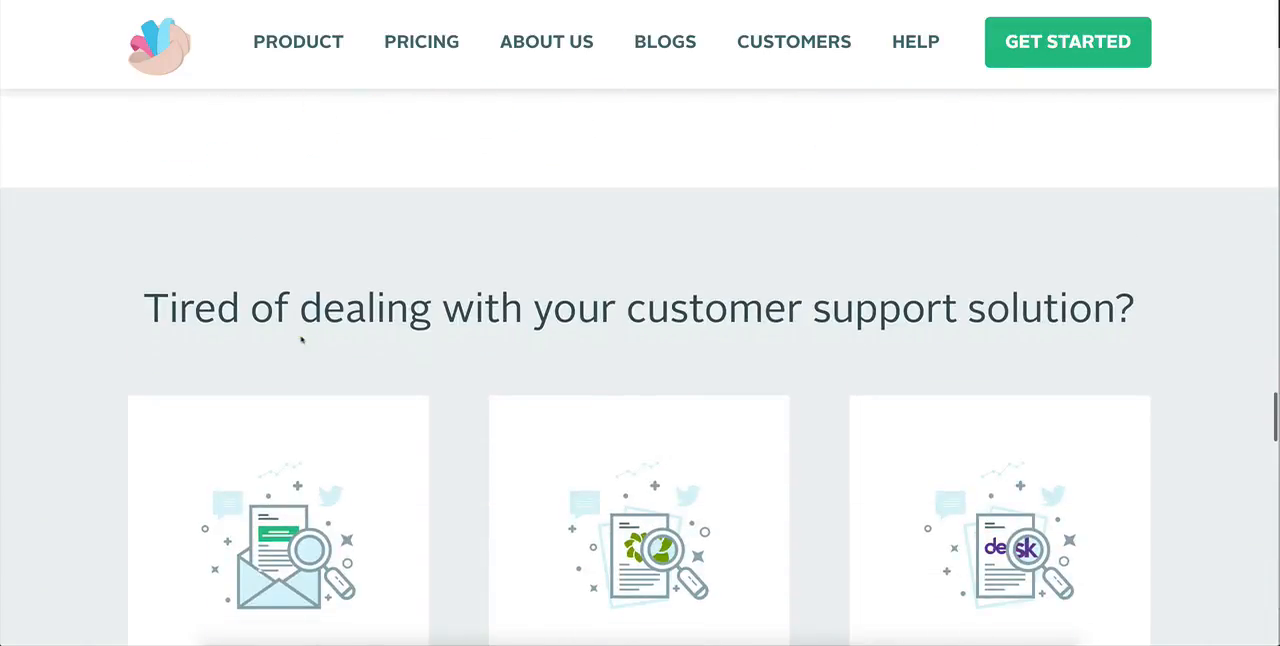
{"action": "scroll", "scroll_direction": "up", "scroll_amount": 3}
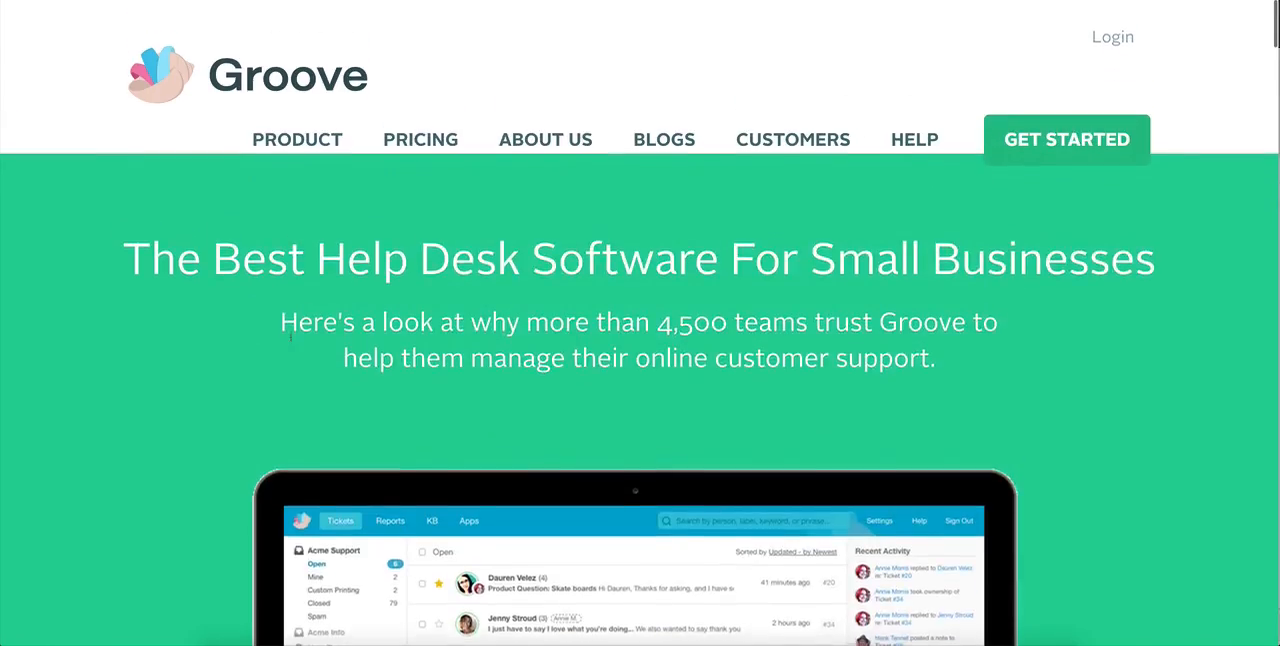
{"action": "left_click", "coordinate": [296, 140]}
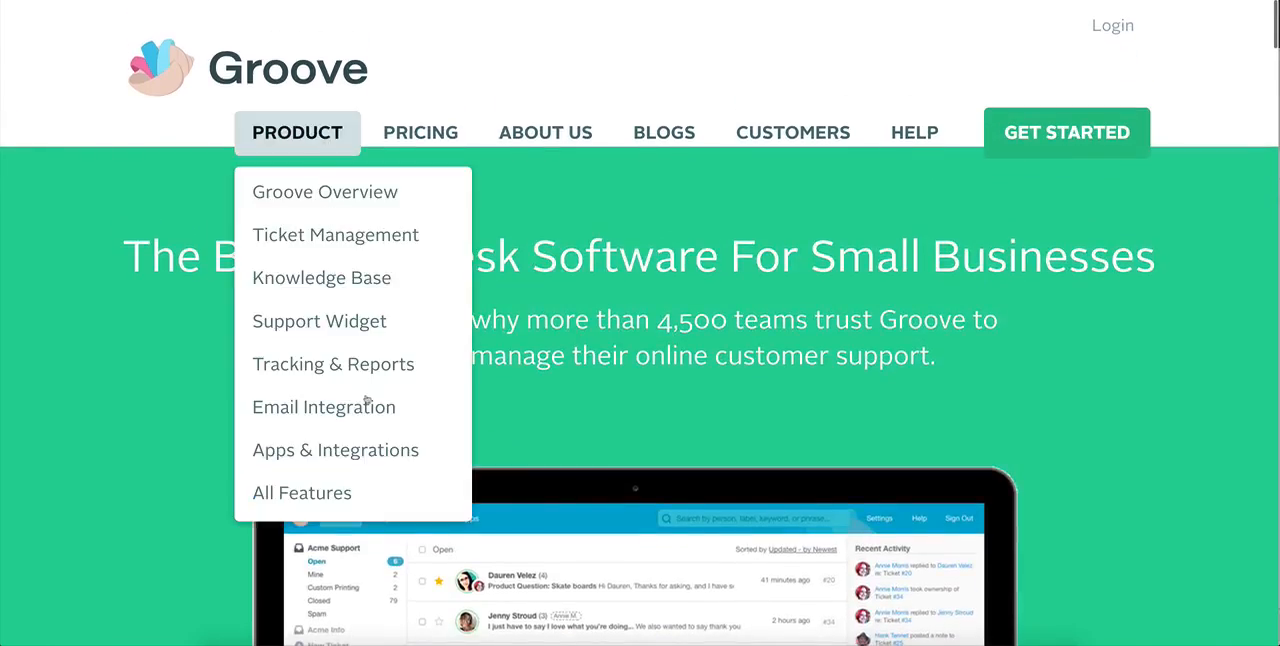
{"action": "mouse_move", "coordinate": [324, 406]}
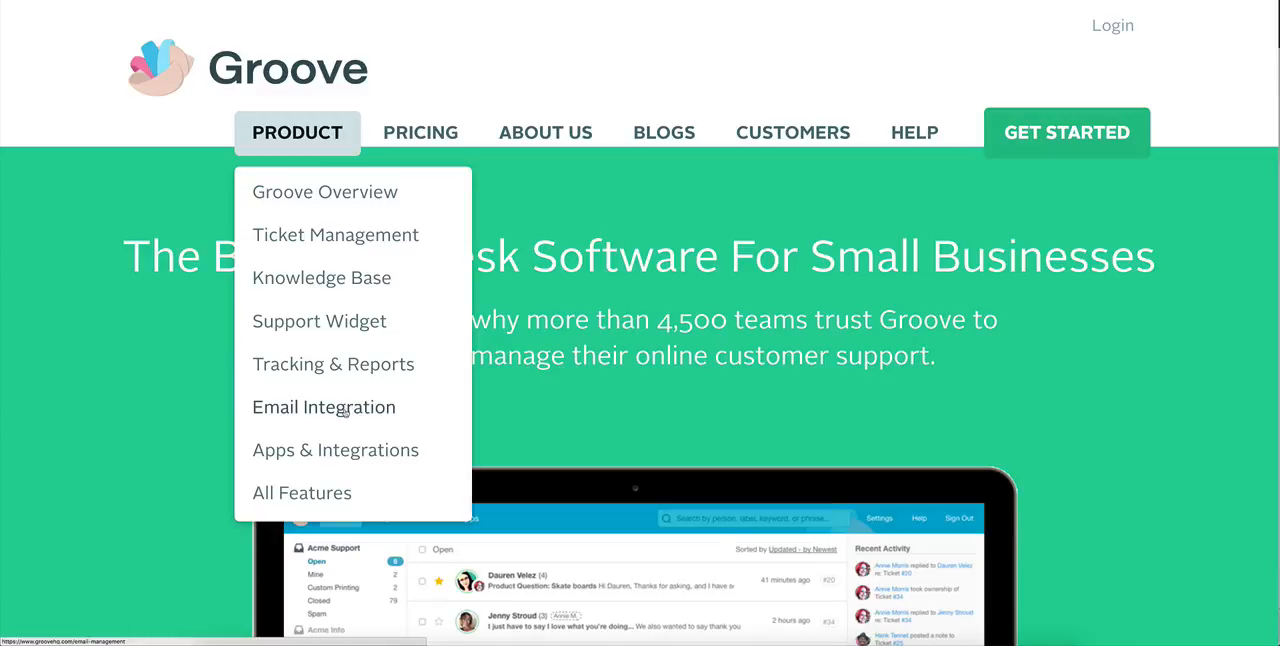
Read Groove's Email Integration page from Gmail inbox handling down to the customer testimonial.
{"action": "left_click", "coordinate": [324, 406]}
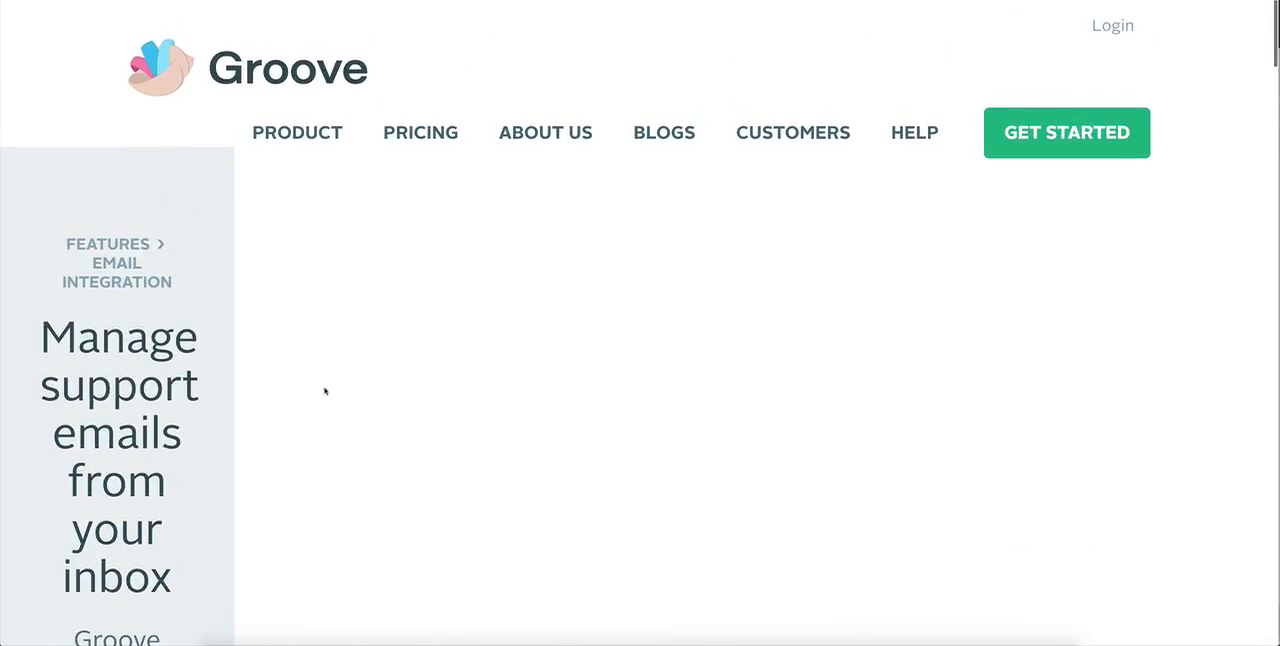
{"action": "scroll", "scroll_direction": "down", "scroll_amount": 3}
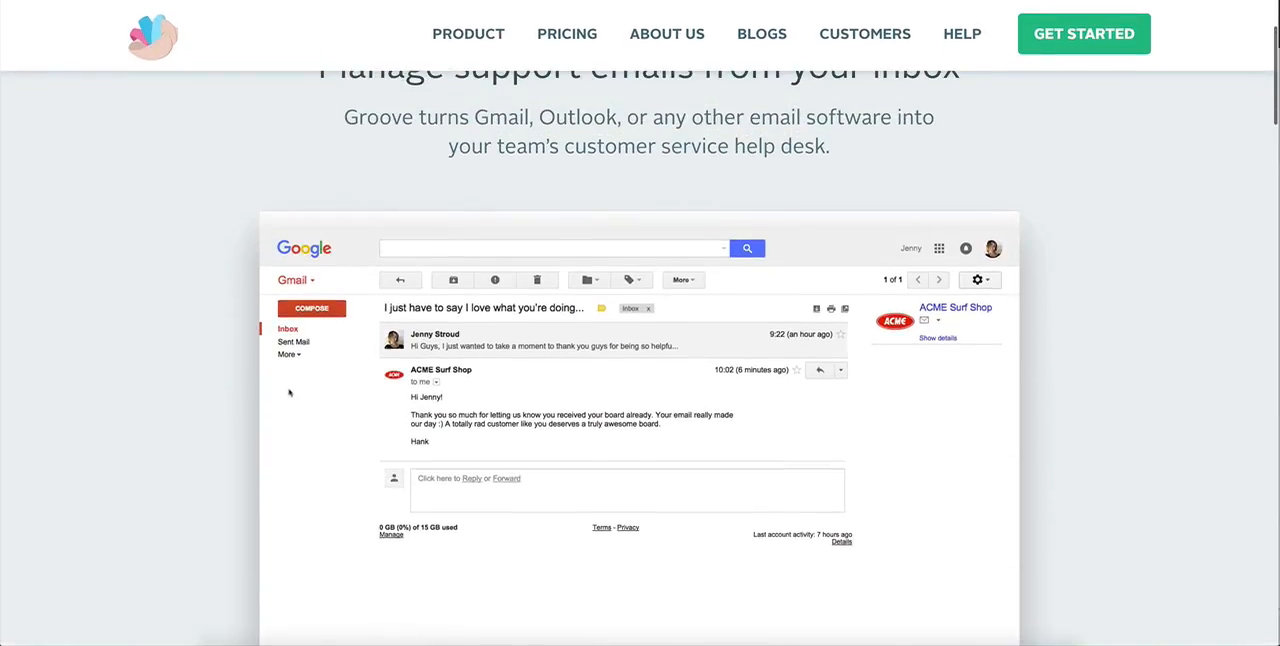
{"action": "scroll", "scroll_direction": "down", "scroll_amount": 3}
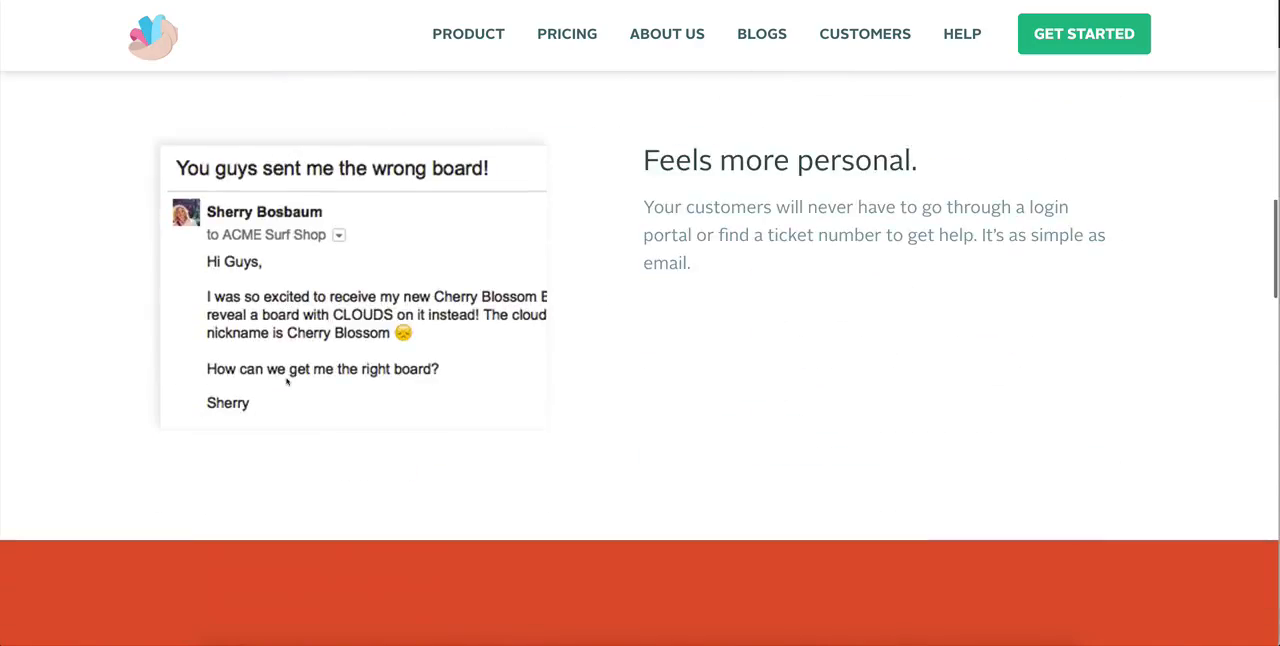
{"action": "scroll", "scroll_direction": "down", "scroll_amount": 3}
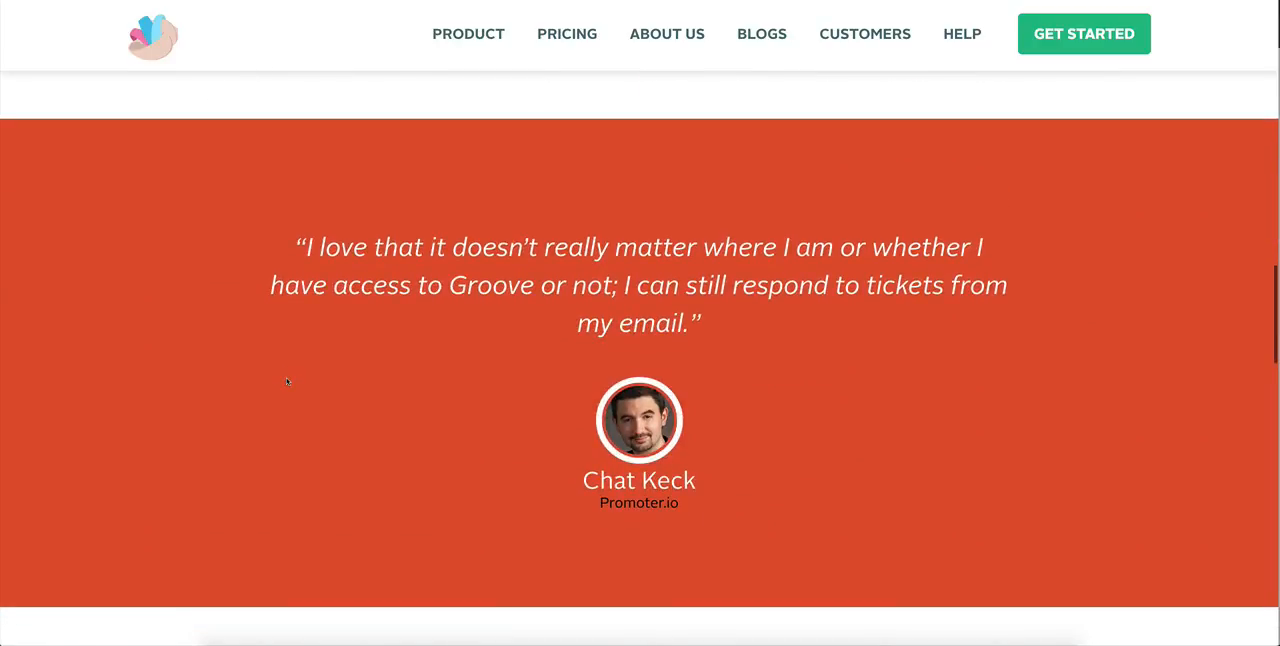
{"action": "scroll", "scroll_direction": "down", "scroll_amount": 3}
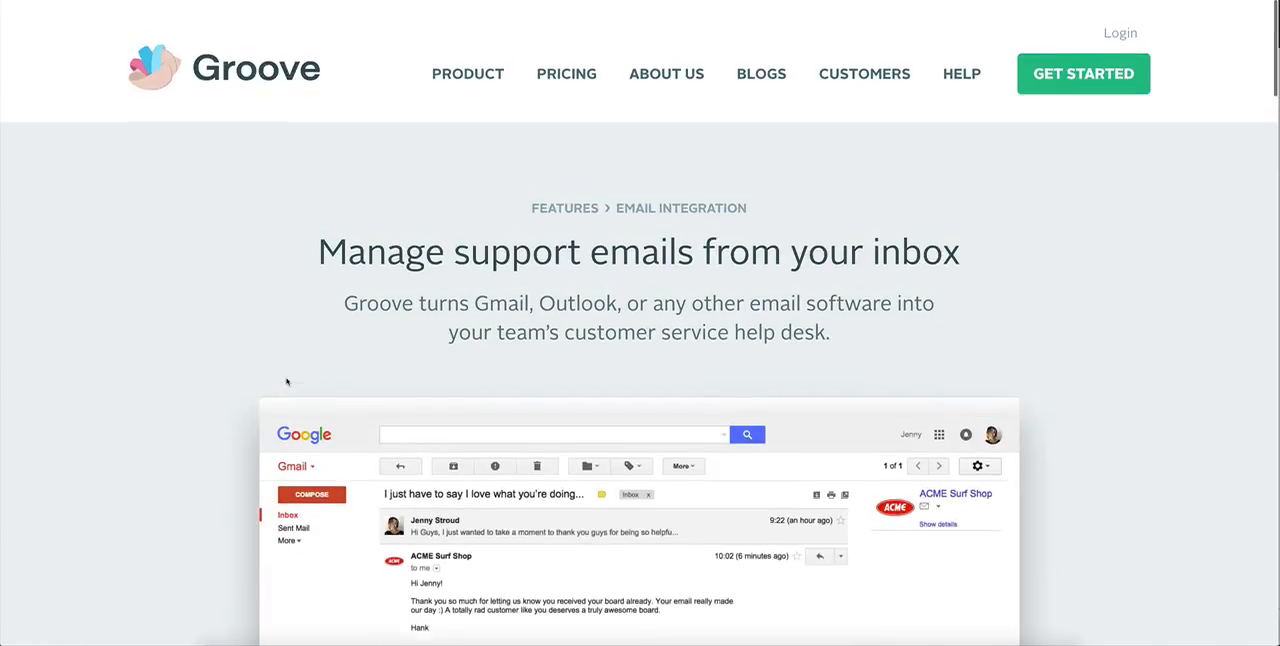
{"action": "scroll", "scroll_direction": "down", "scroll_amount": 3}
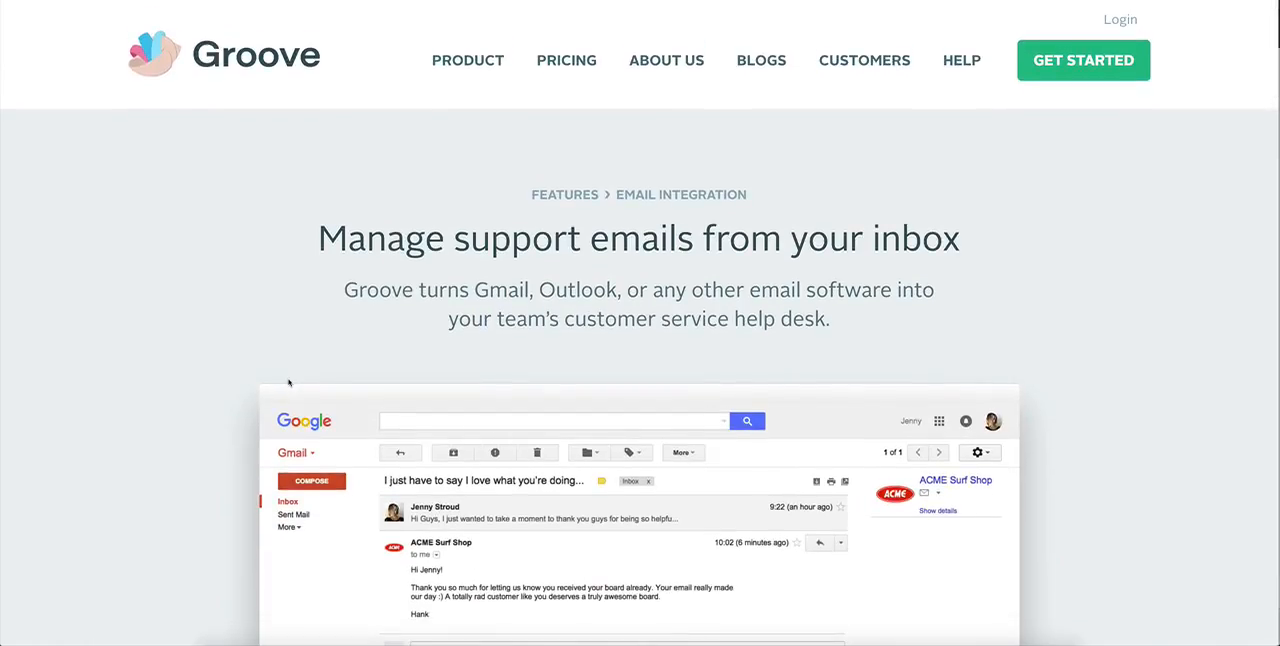